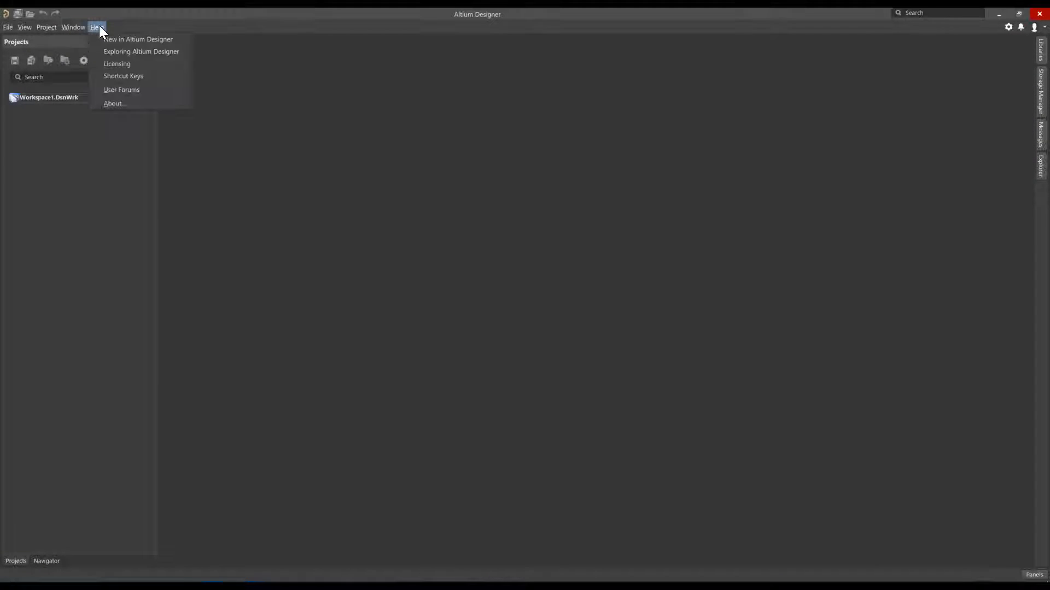
View and dismiss the version details, then open License Management.
click(113, 104)
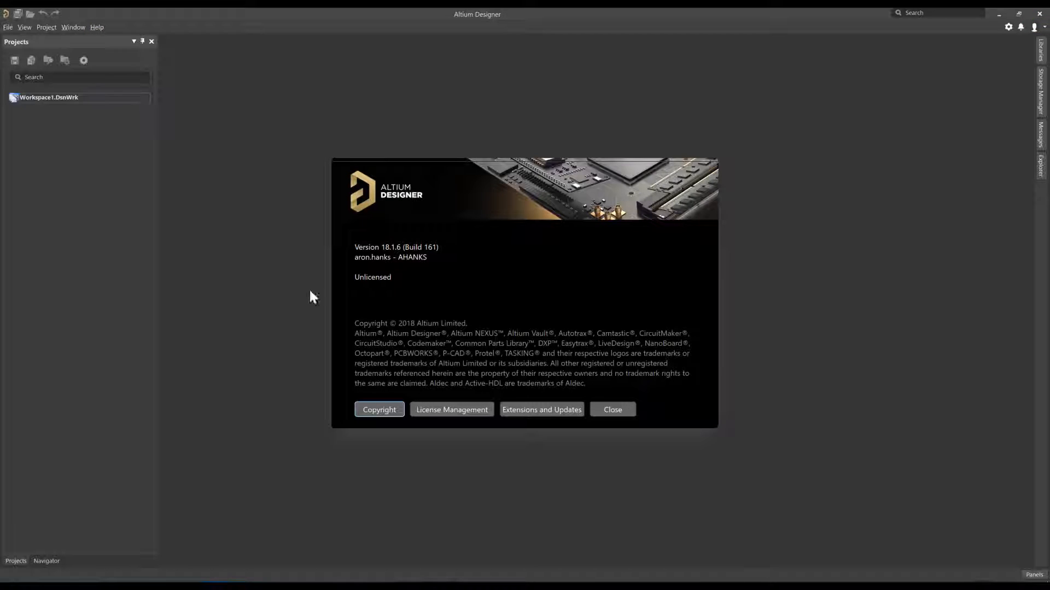
click(612, 410)
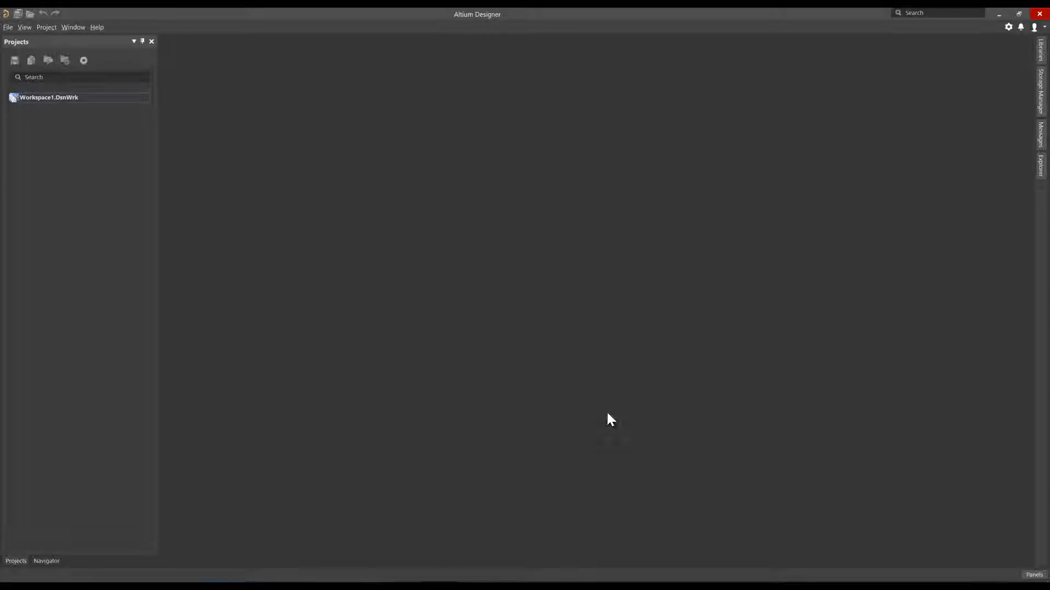
click(1034, 26)
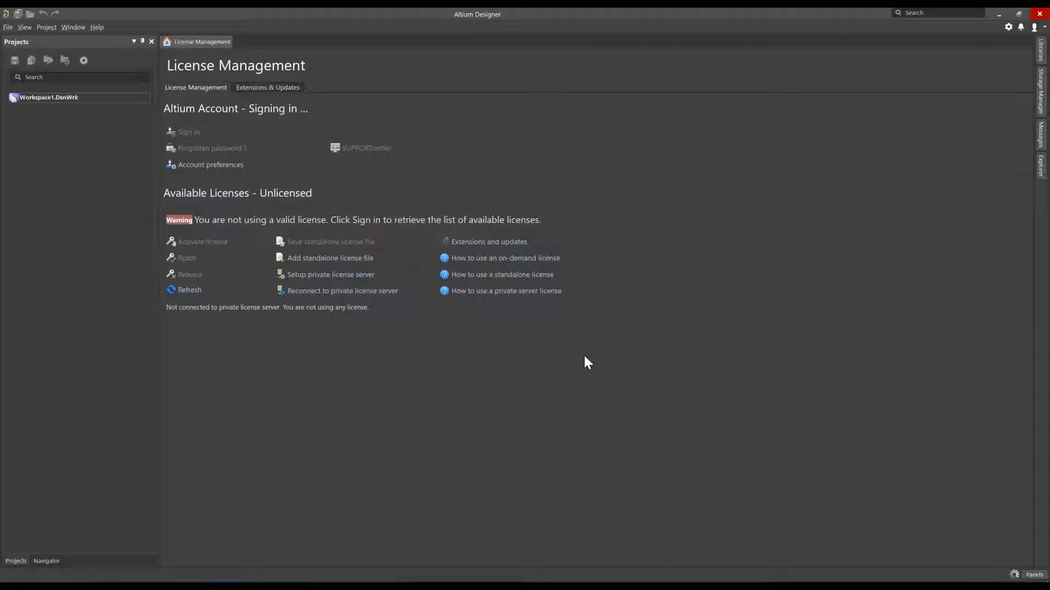
mouse_move(581, 379)
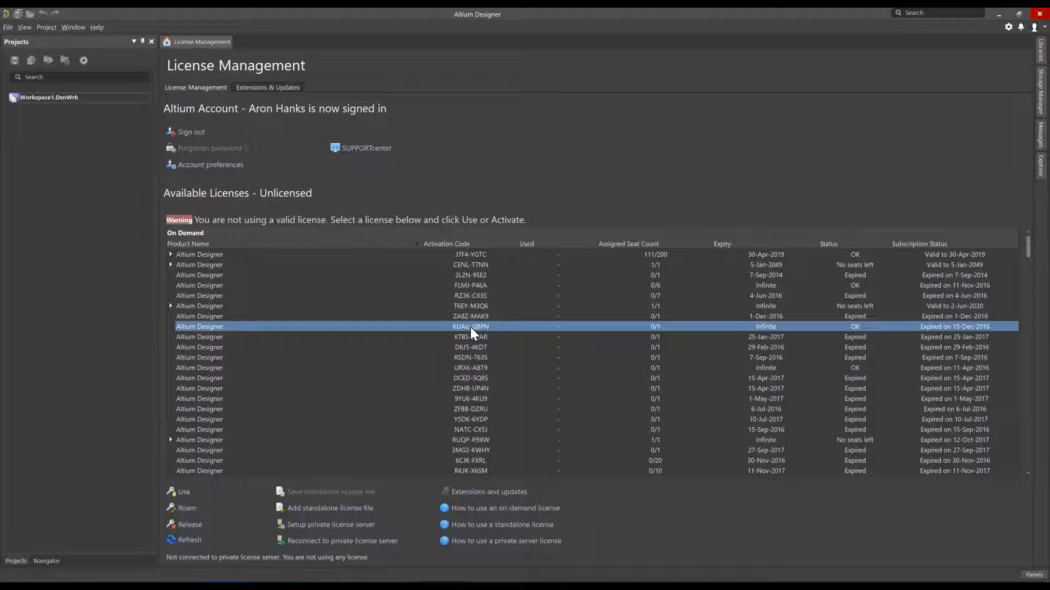
mouse_move(770, 336)
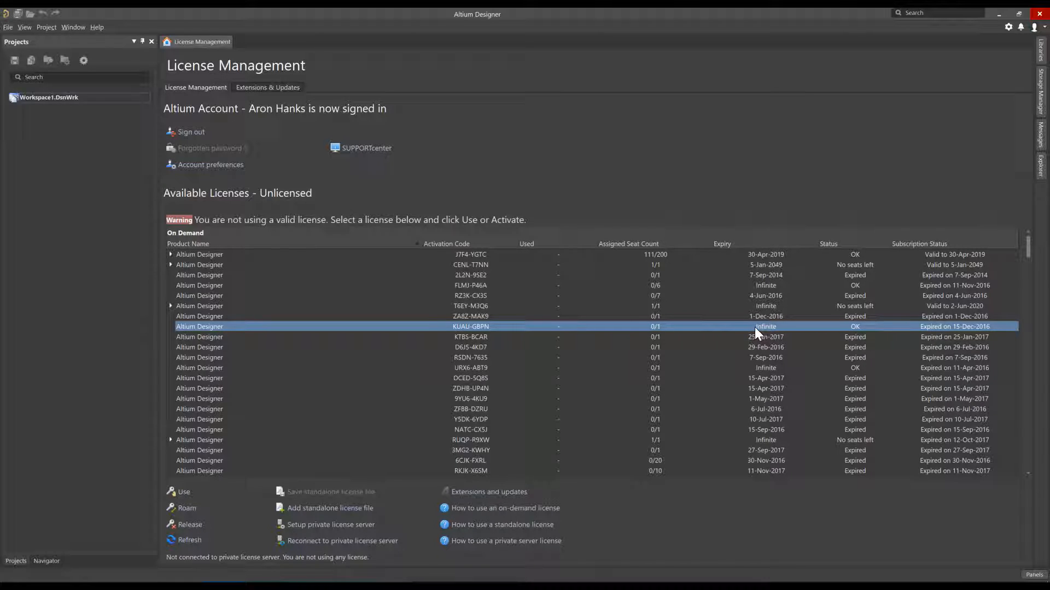
mouse_move(827, 245)
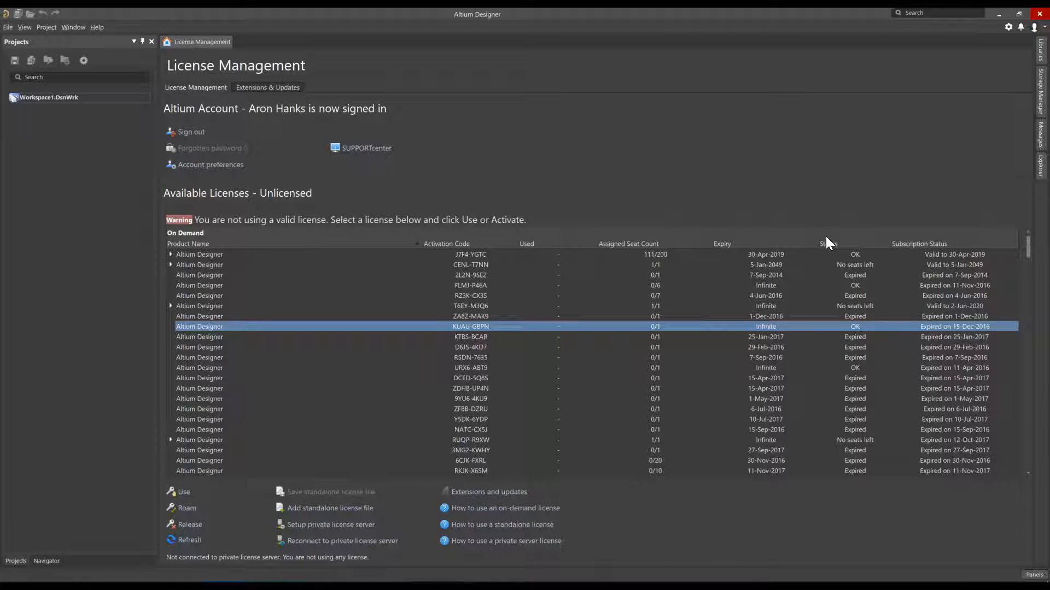
mouse_move(931, 286)
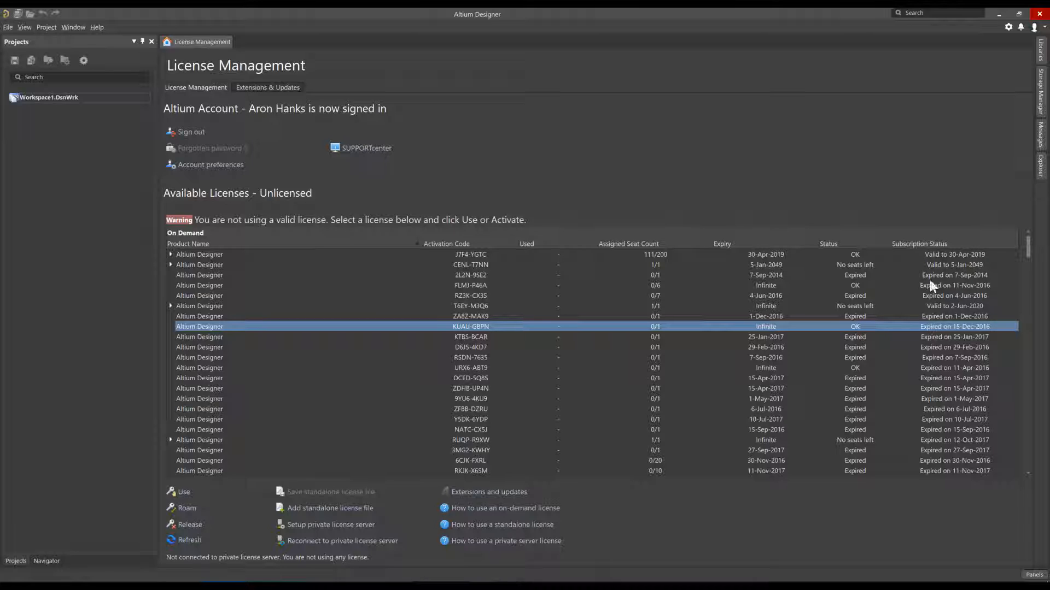
mouse_move(968, 342)
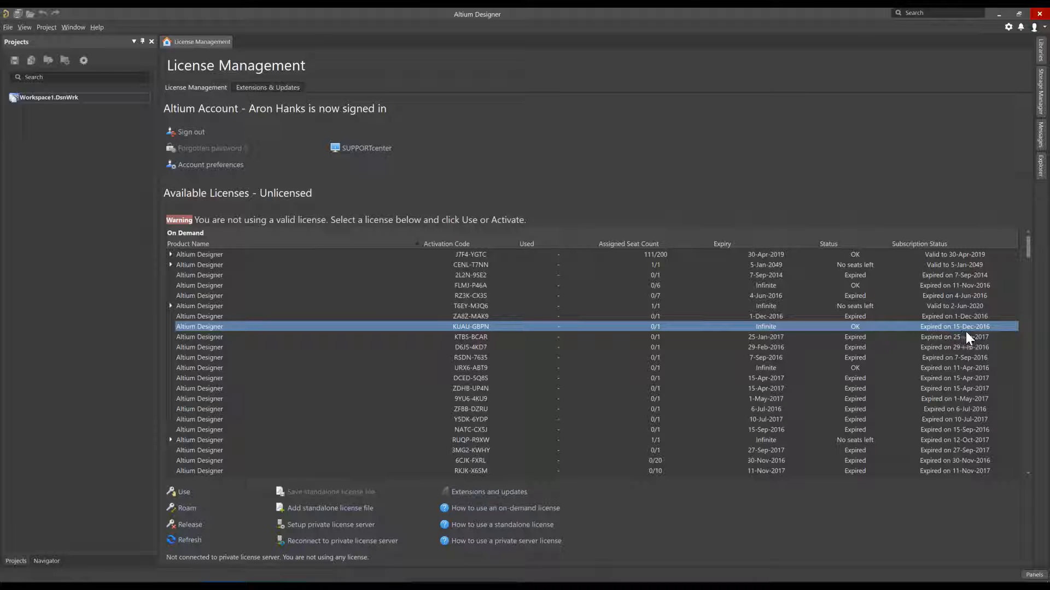
mouse_move(917, 348)
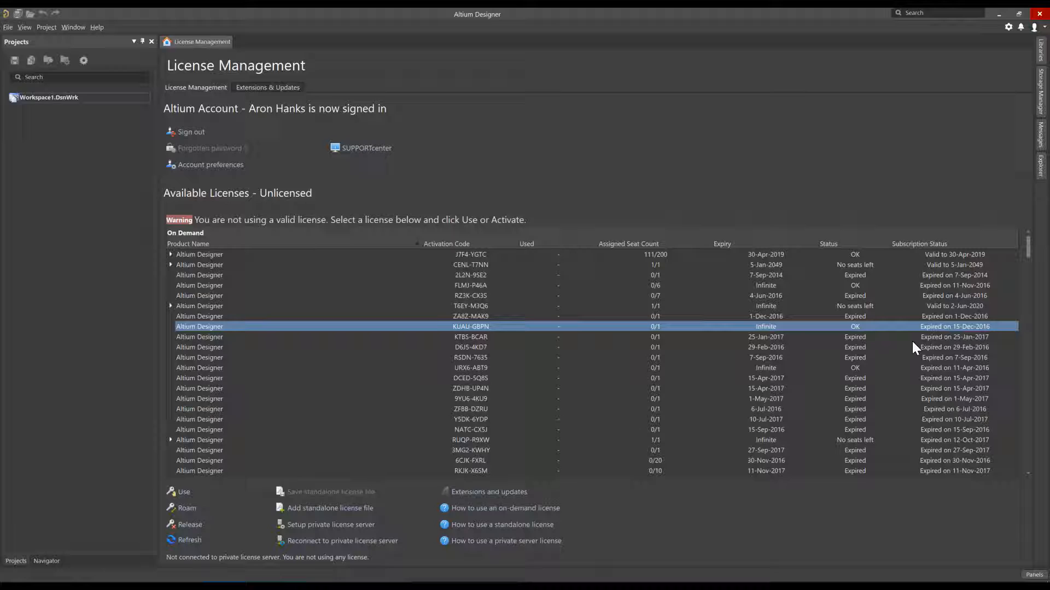
right_click(470, 326)
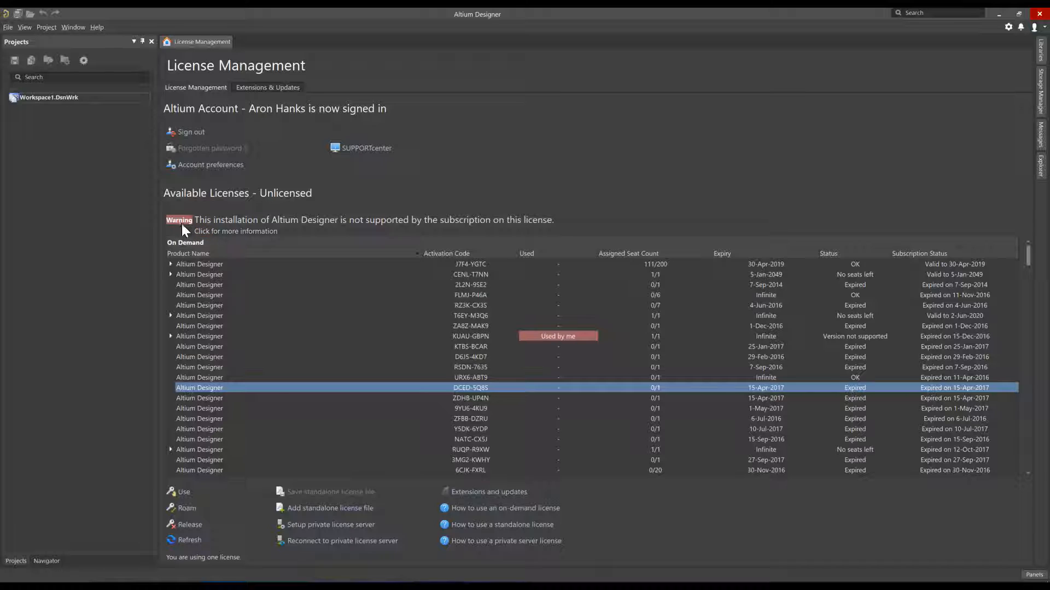
mouse_move(304, 232)
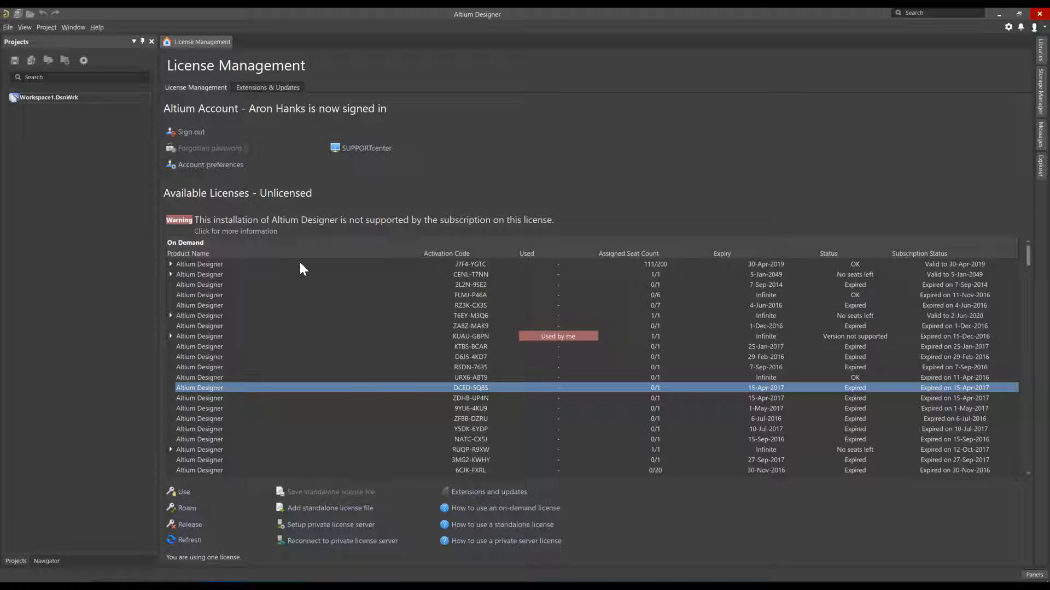
click(236, 231)
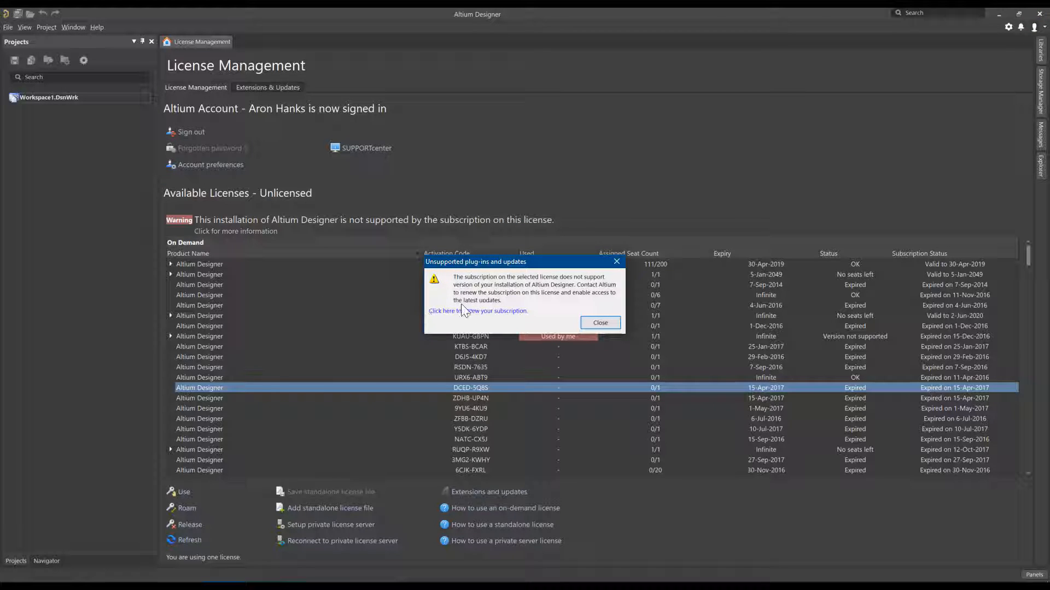
mouse_move(511, 290)
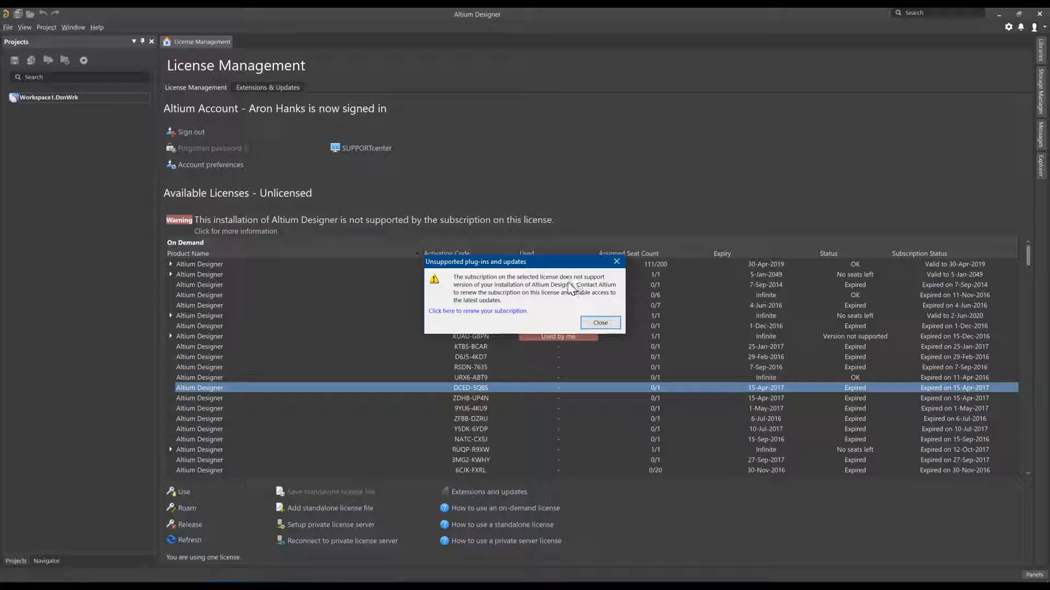
mouse_move(573, 306)
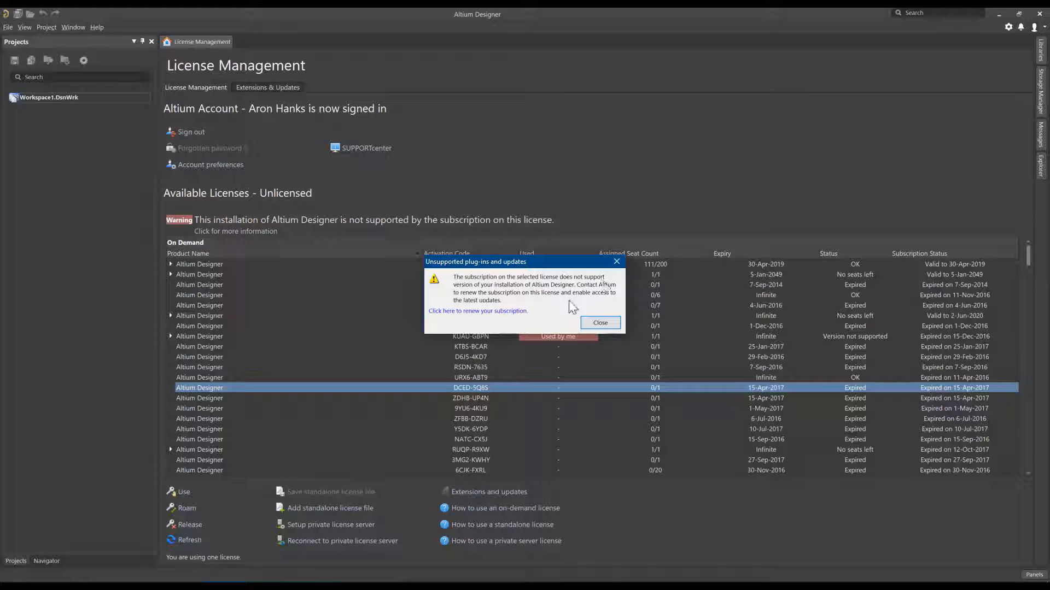
mouse_move(567, 294)
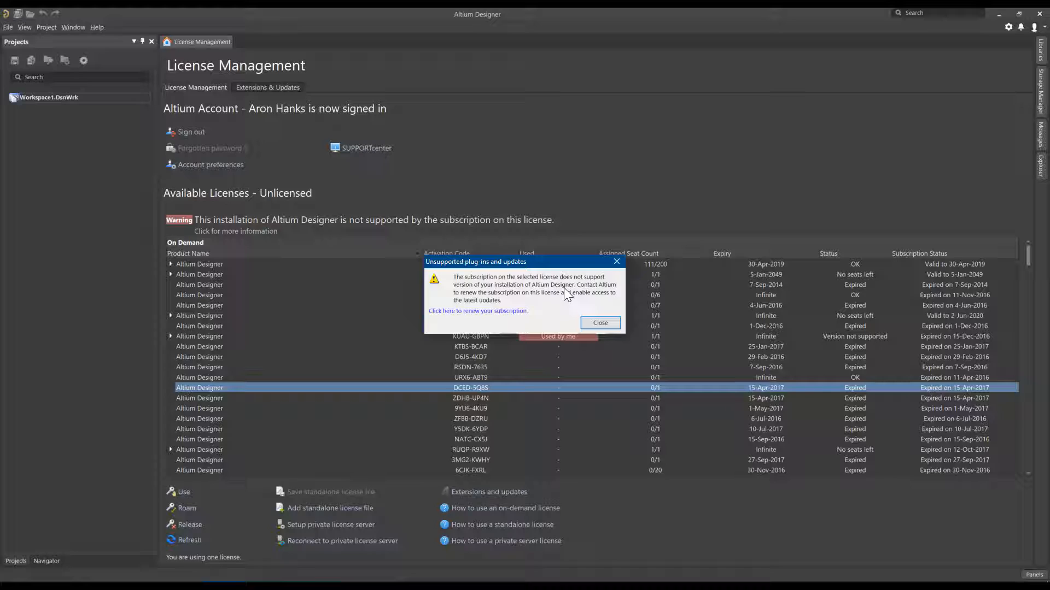
mouse_move(494, 315)
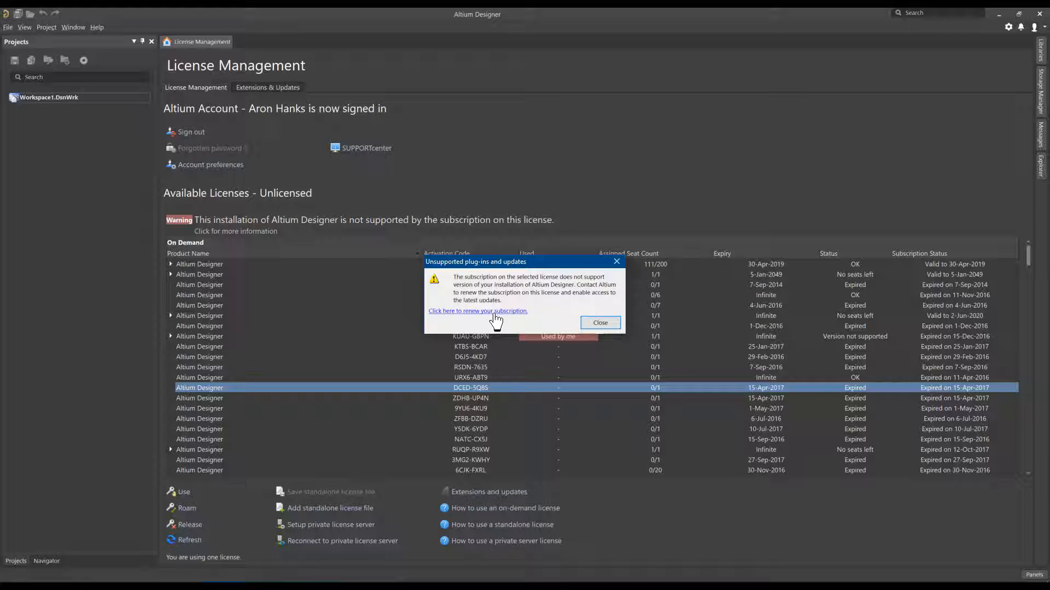
mouse_move(600, 328)
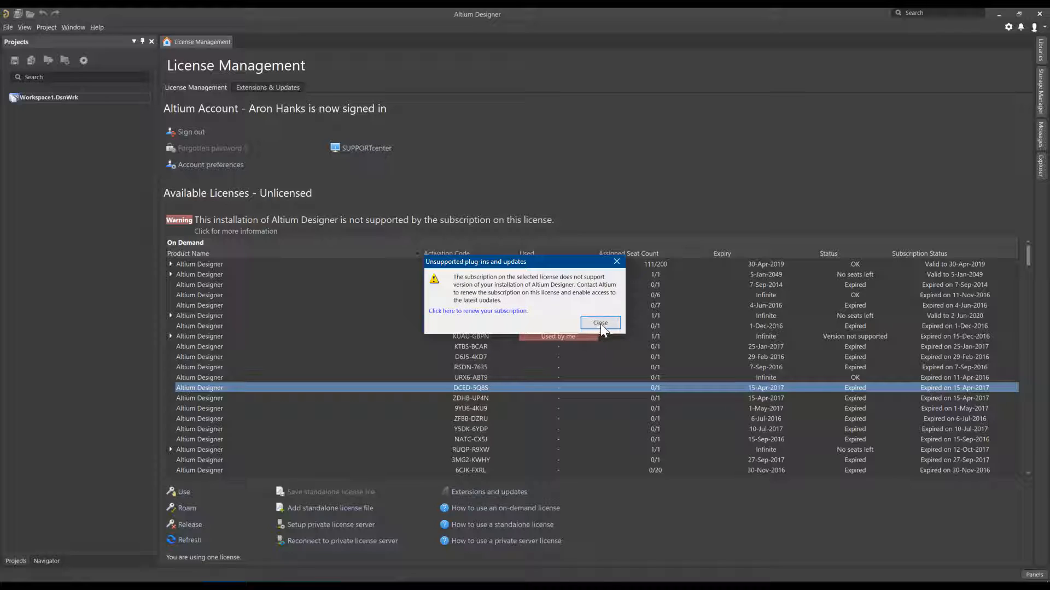
click(600, 323)
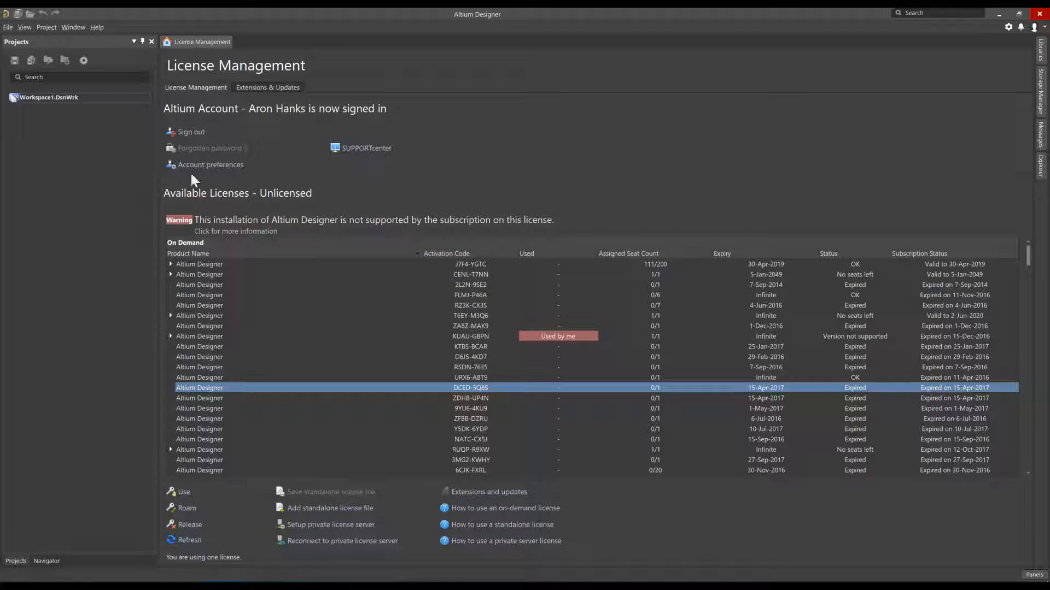
click(8, 28)
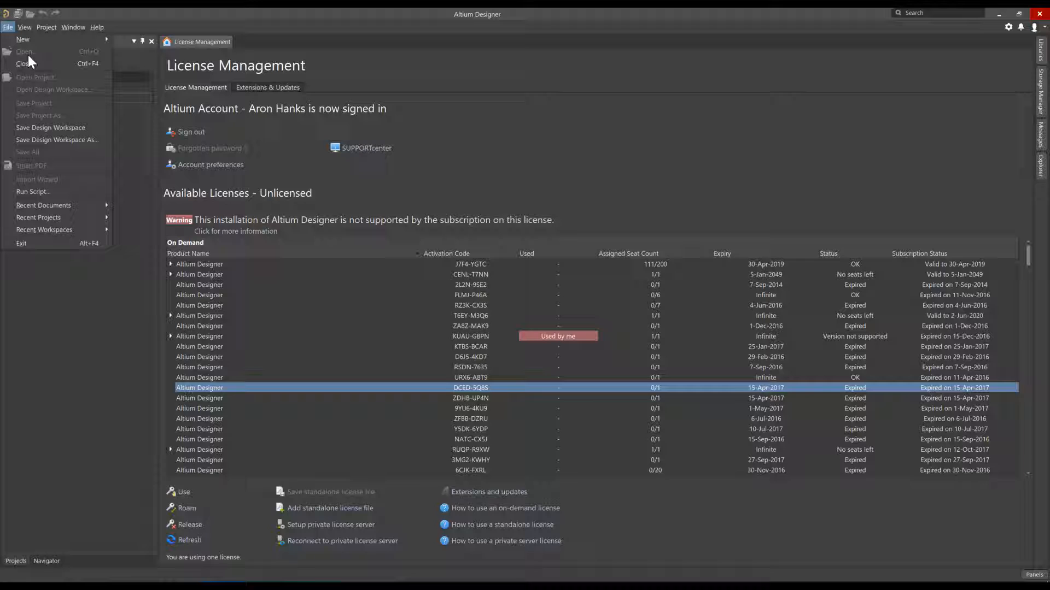
mouse_move(23, 39)
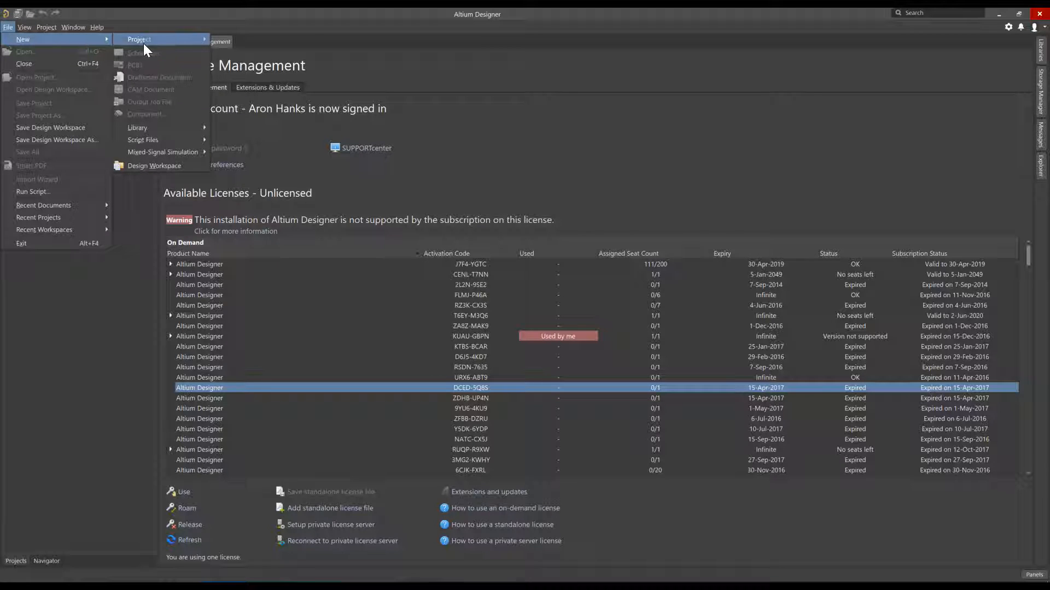
mouse_move(154, 89)
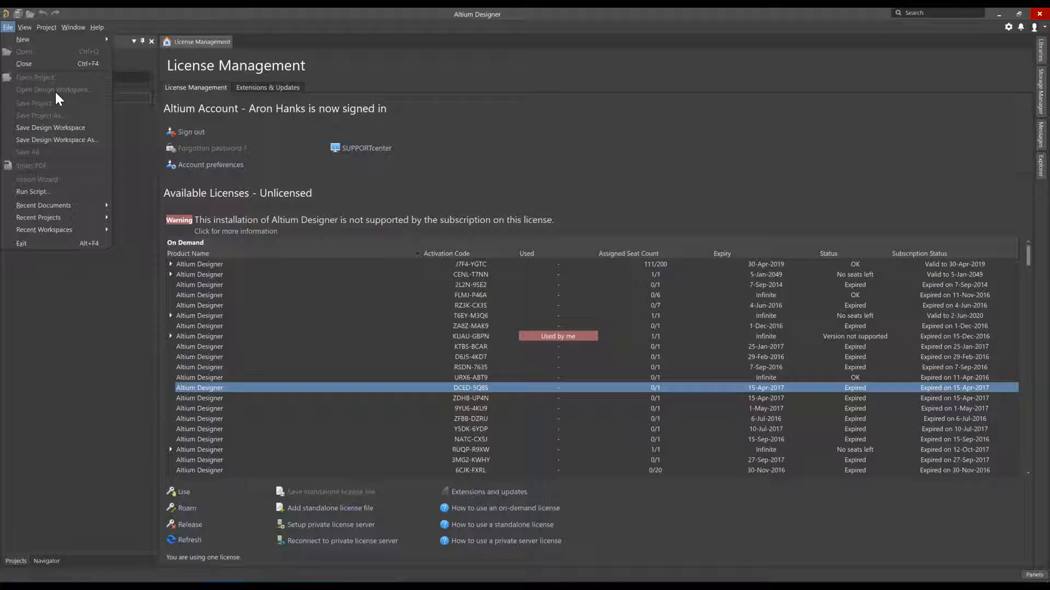
mouse_move(981, 393)
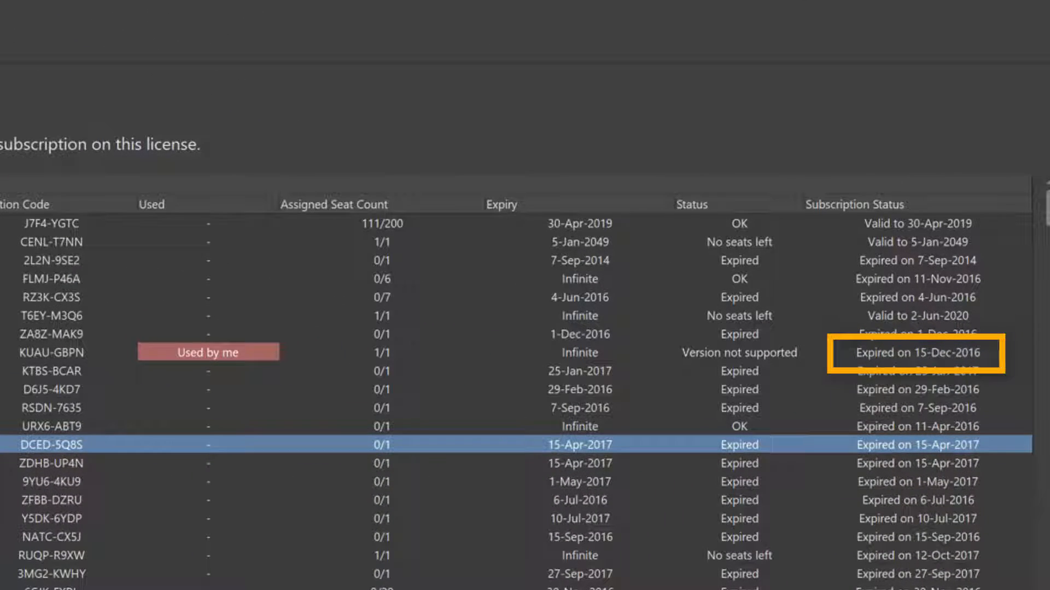
click(97, 27)
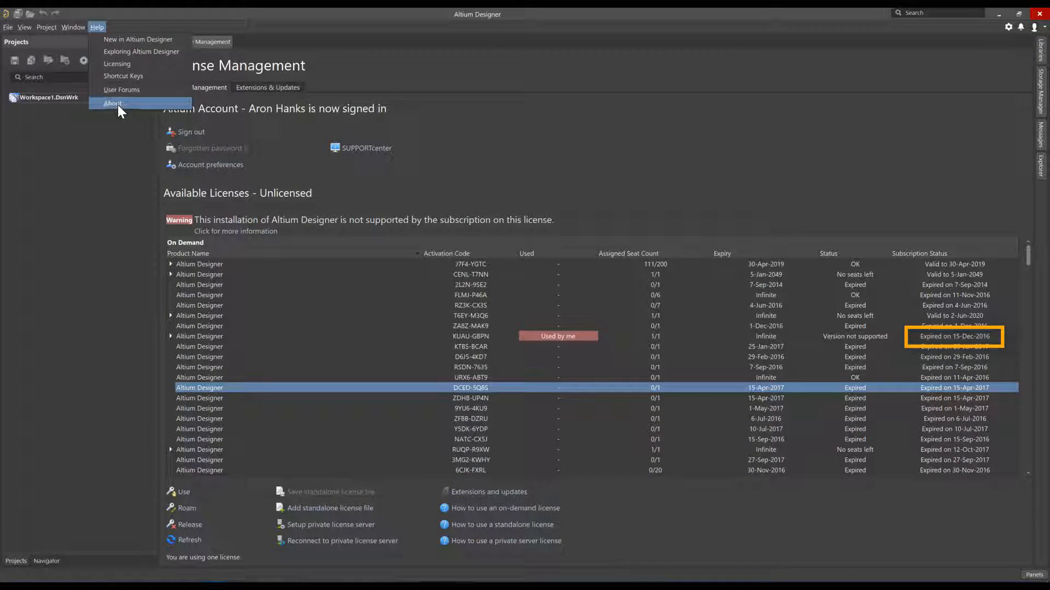
click(113, 103)
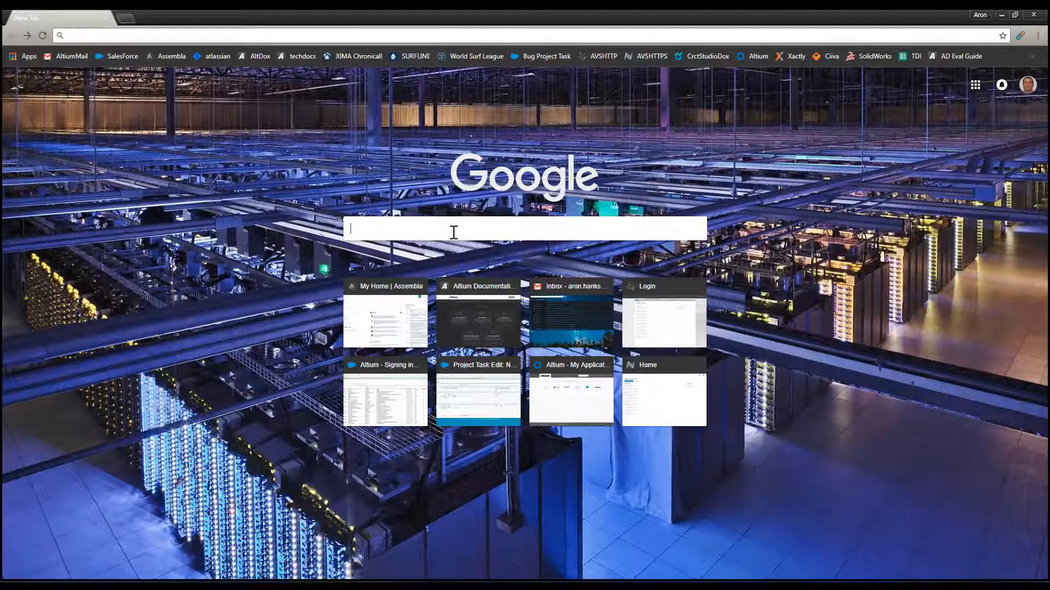
Search the web for 'Altium Release Notes'.
text(Altium Release Notes)
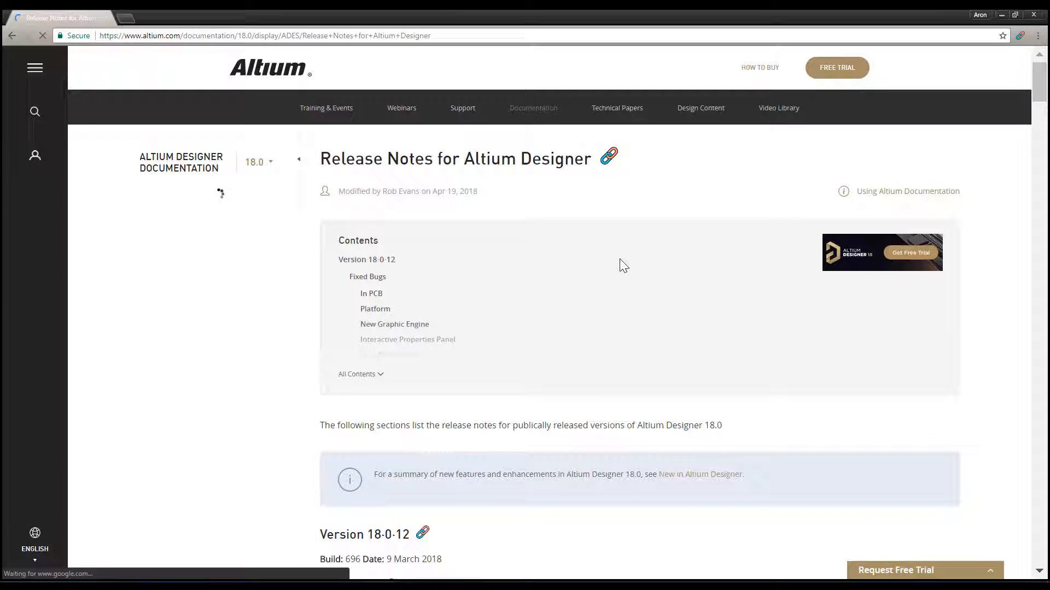
Scroll the 18.0 release notes, highlighting the 18.0.12 date, then 18.0.9's 15 December 2017.
scroll(down, 3)
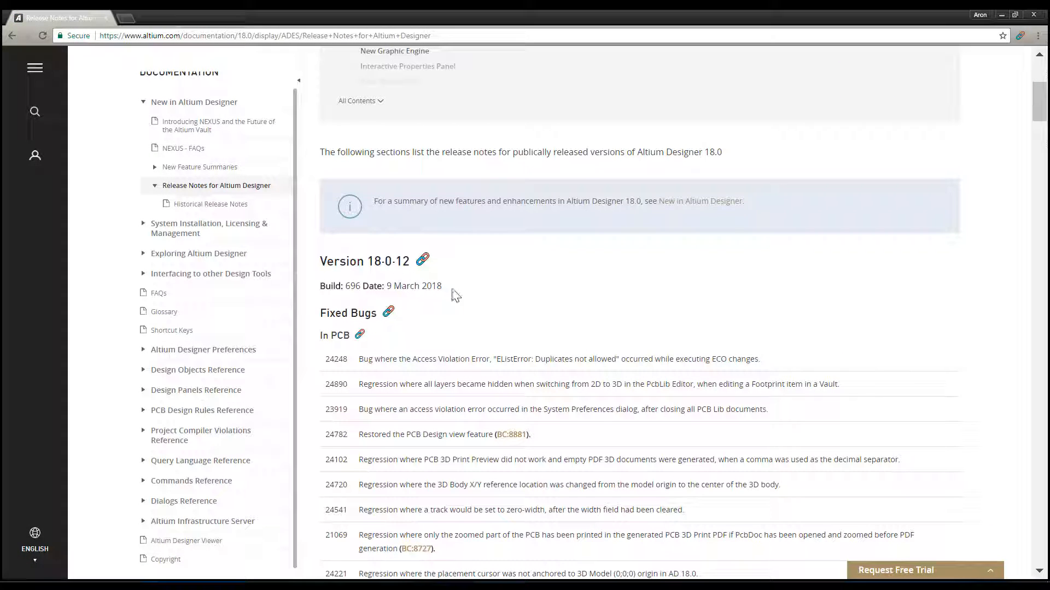
drag(381, 285, 443, 285)
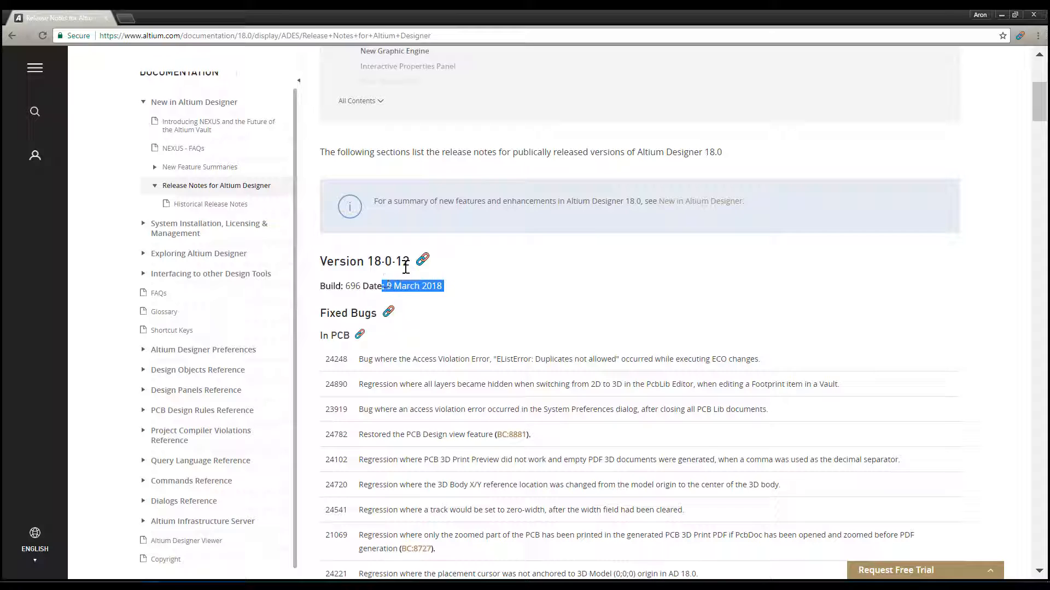
scroll(down, 3)
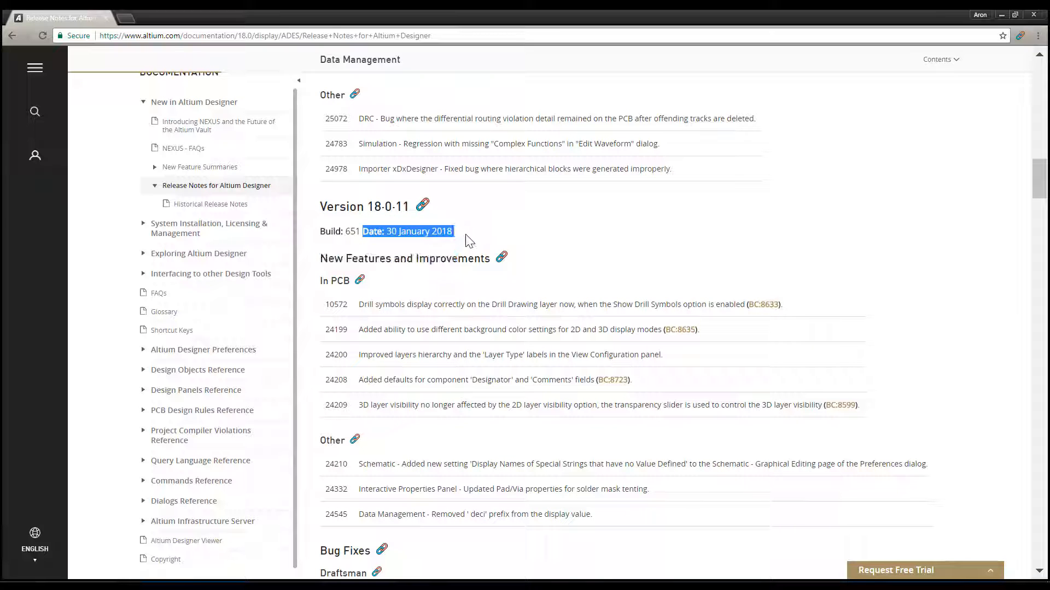
scroll(down, 3)
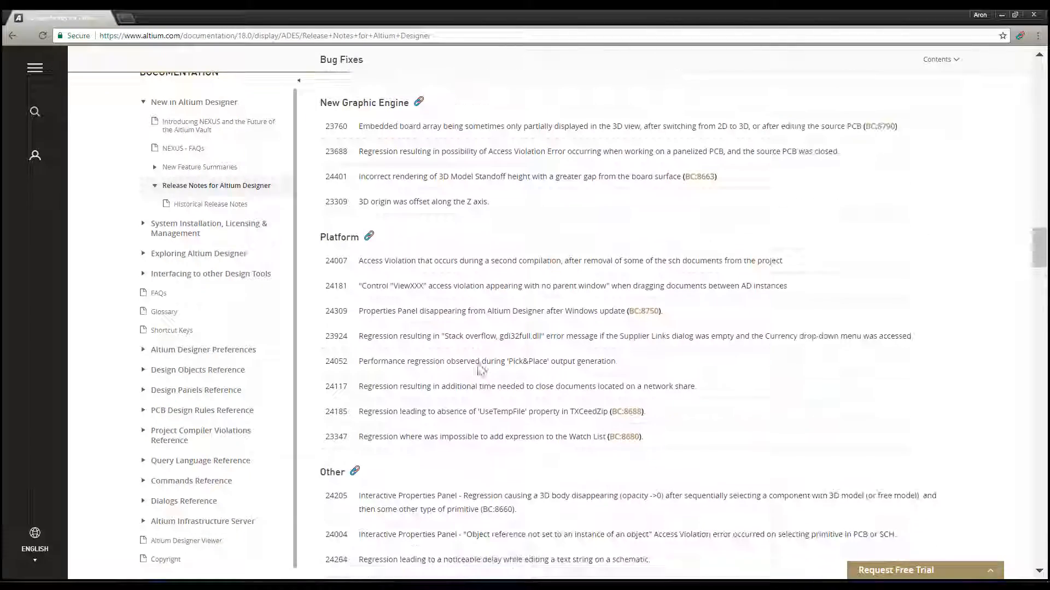
scroll(down, 3)
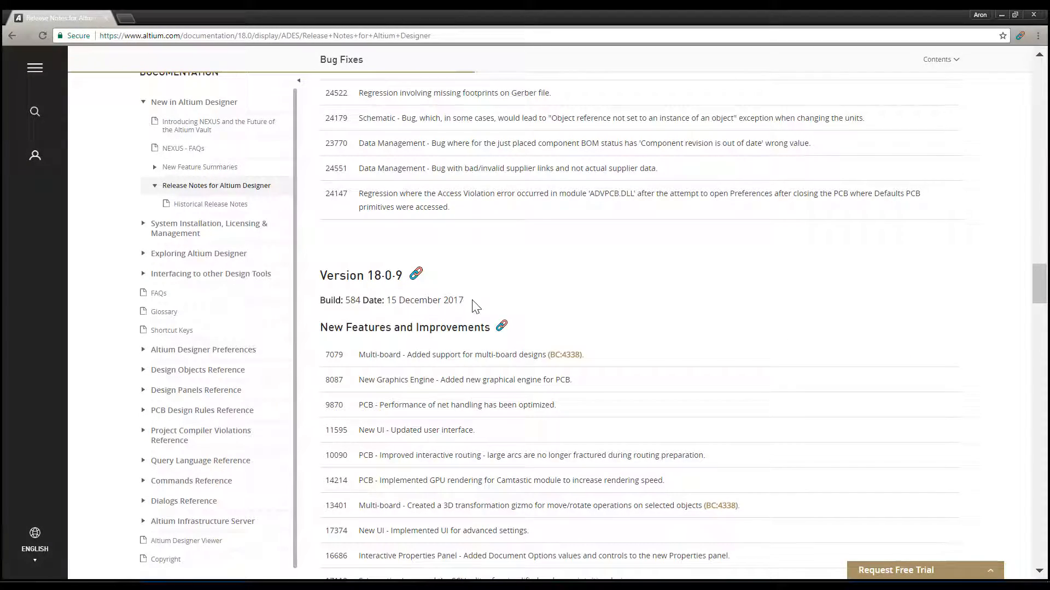
drag(367, 301, 464, 300)
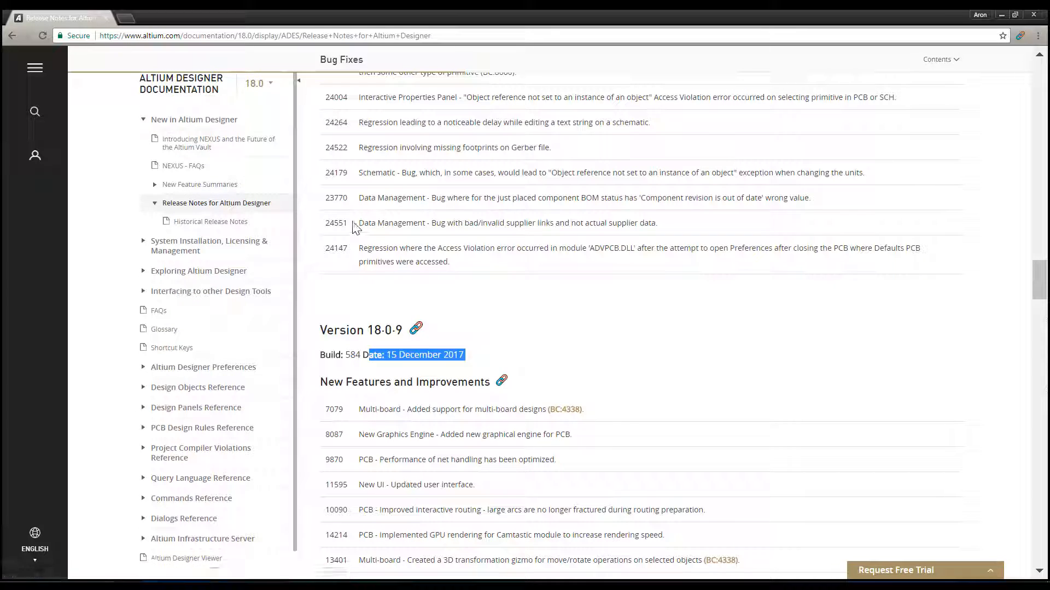
scroll(down, 3)
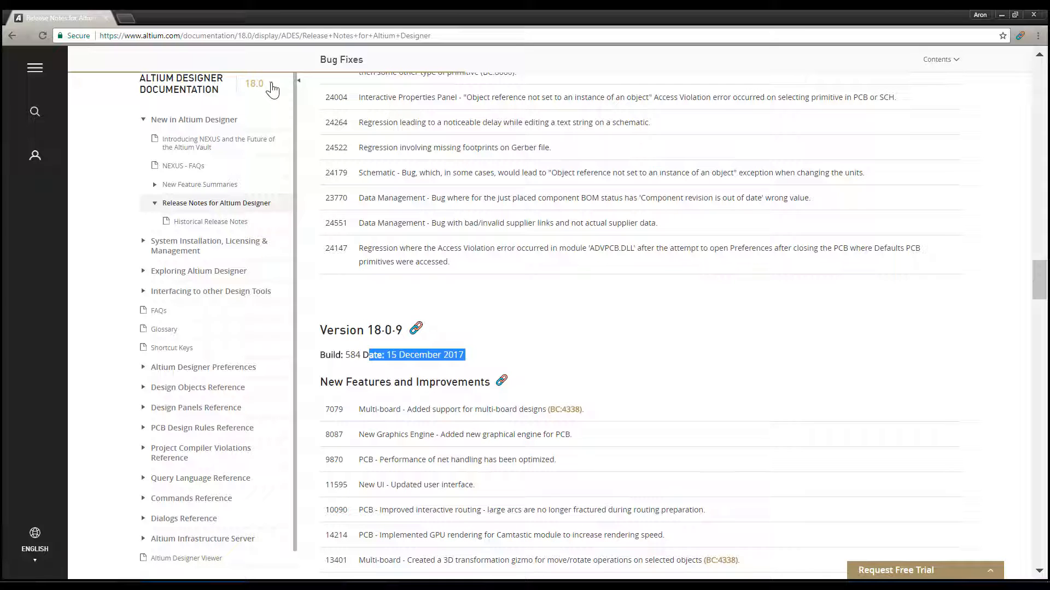
Switch the documentation to 17.0 and highlight Version 17.0.7's 5 December 2016 date.
click(256, 83)
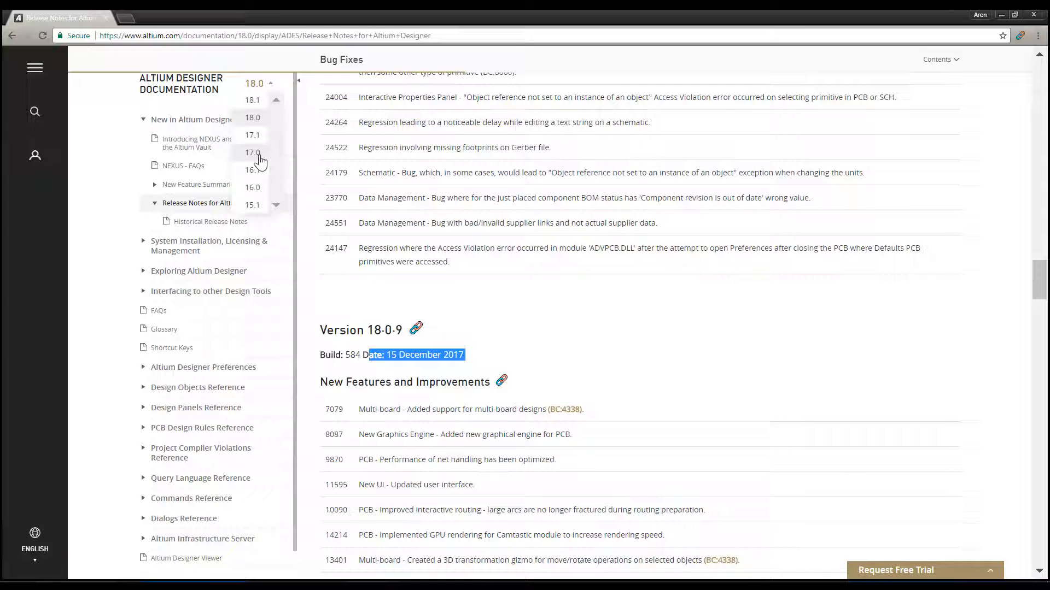
click(252, 153)
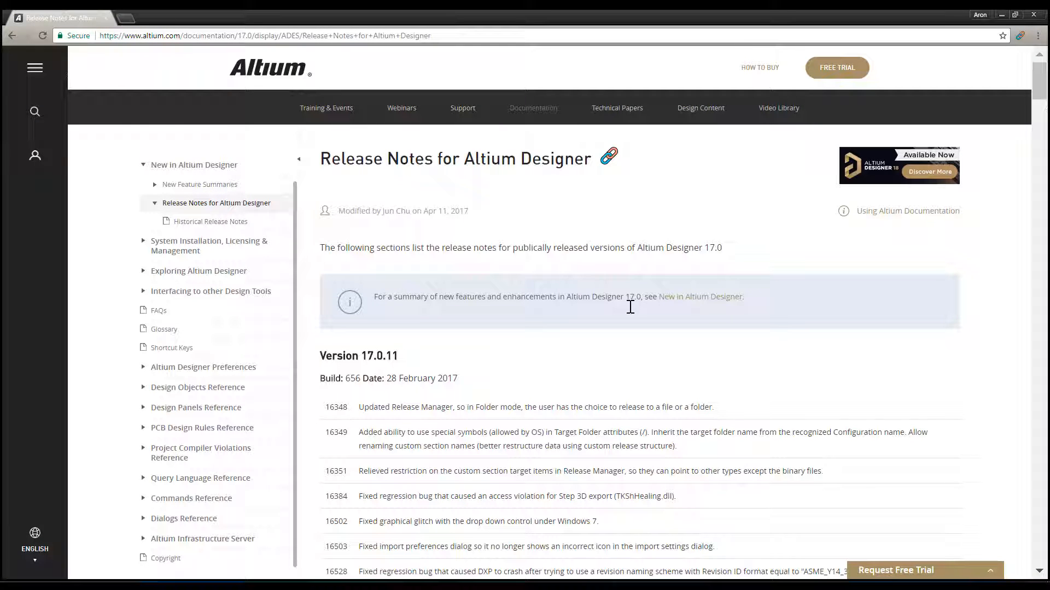
scroll(down, 3)
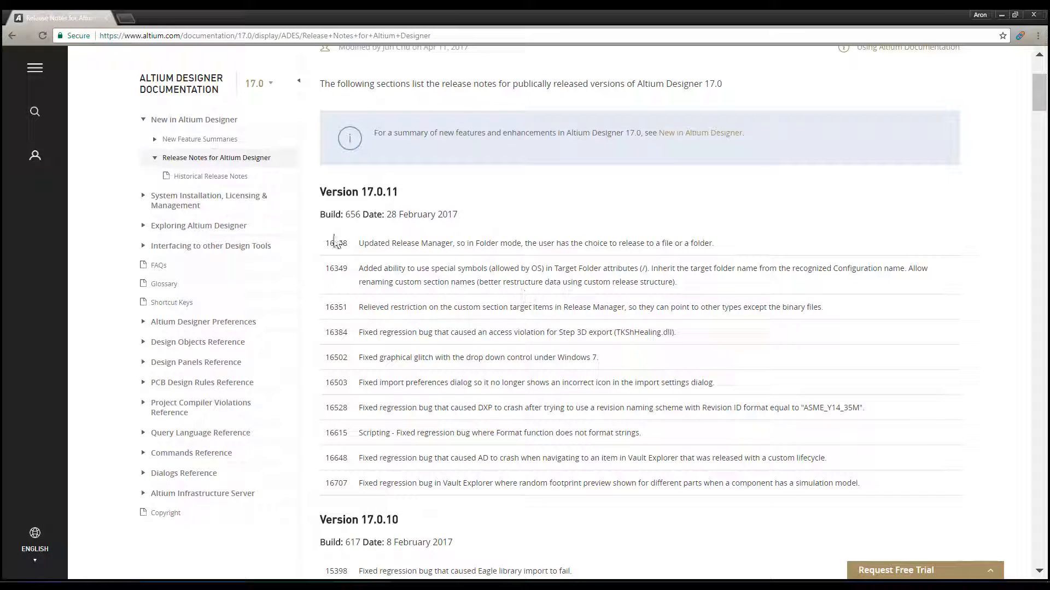
scroll(down, 3)
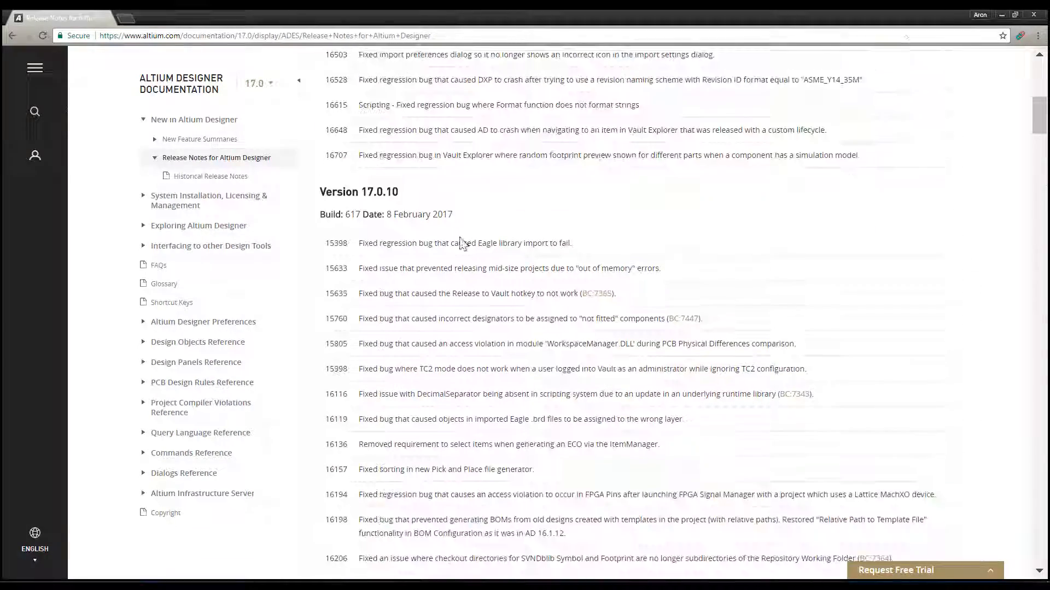
scroll(down, 3)
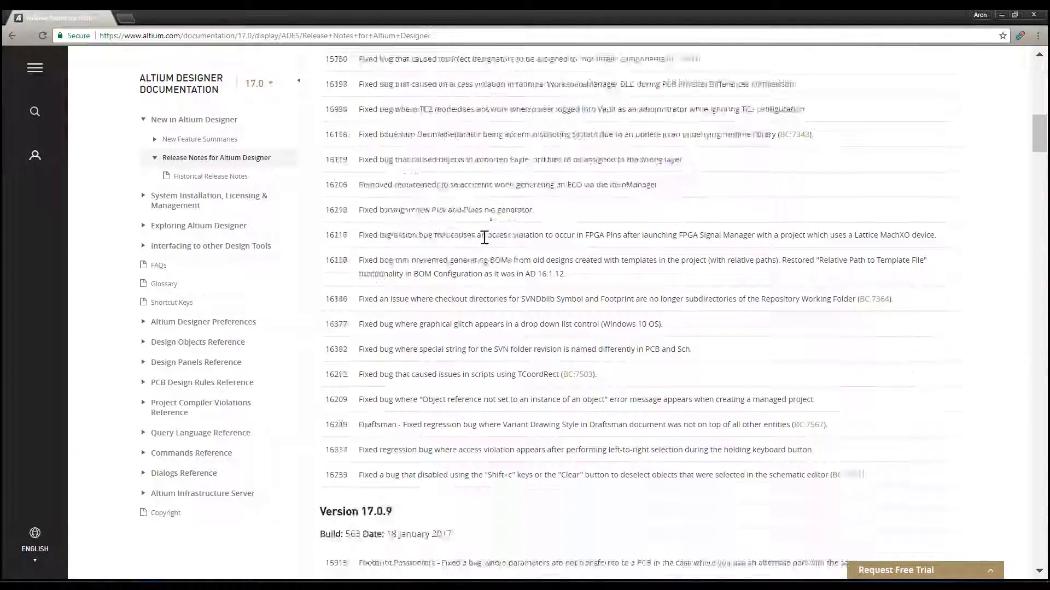
scroll(down, 3)
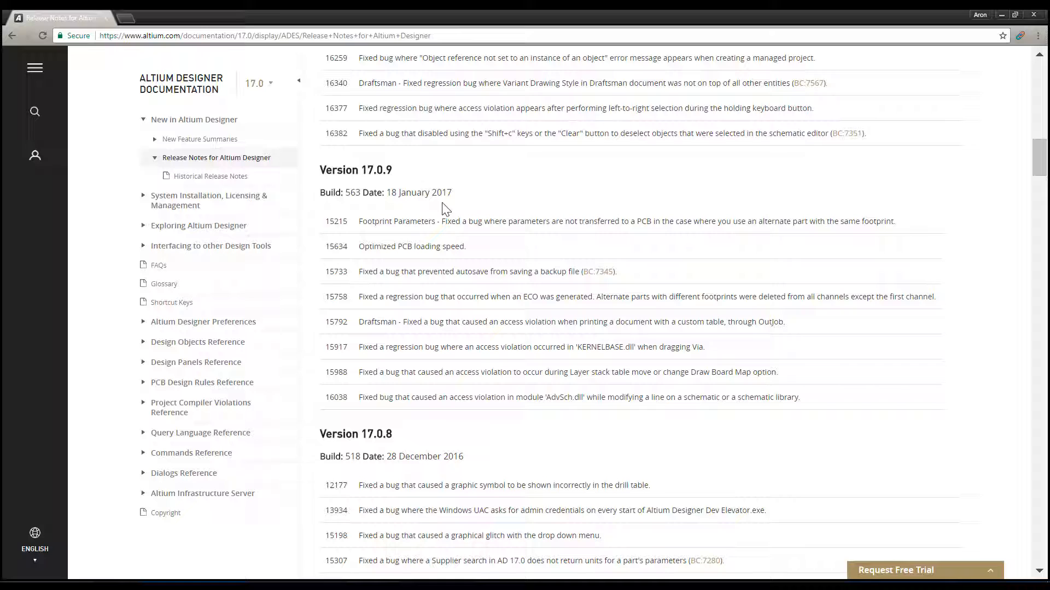
scroll(down, 3)
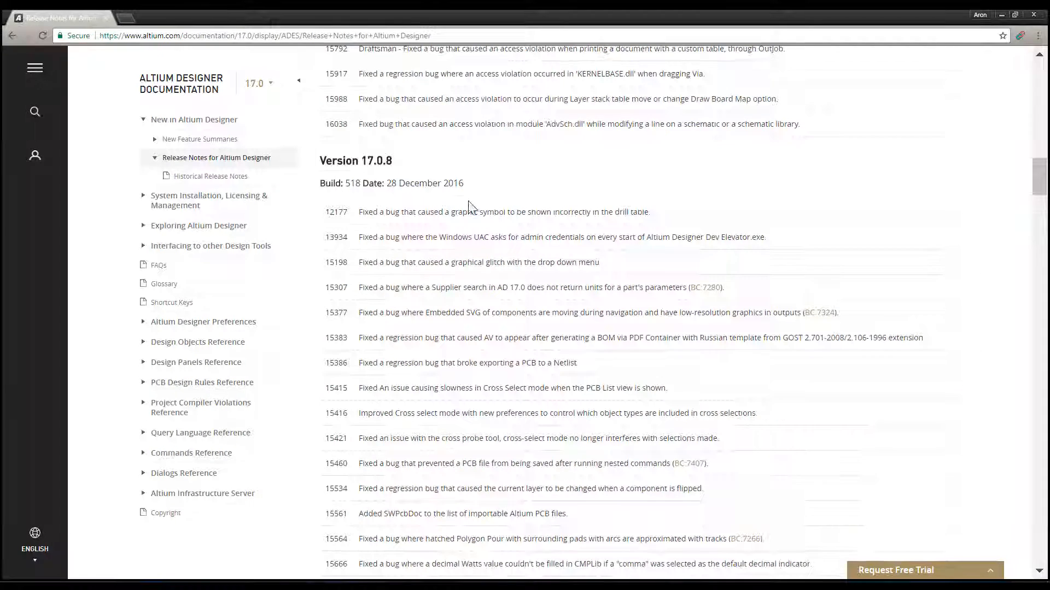
scroll(down, 3)
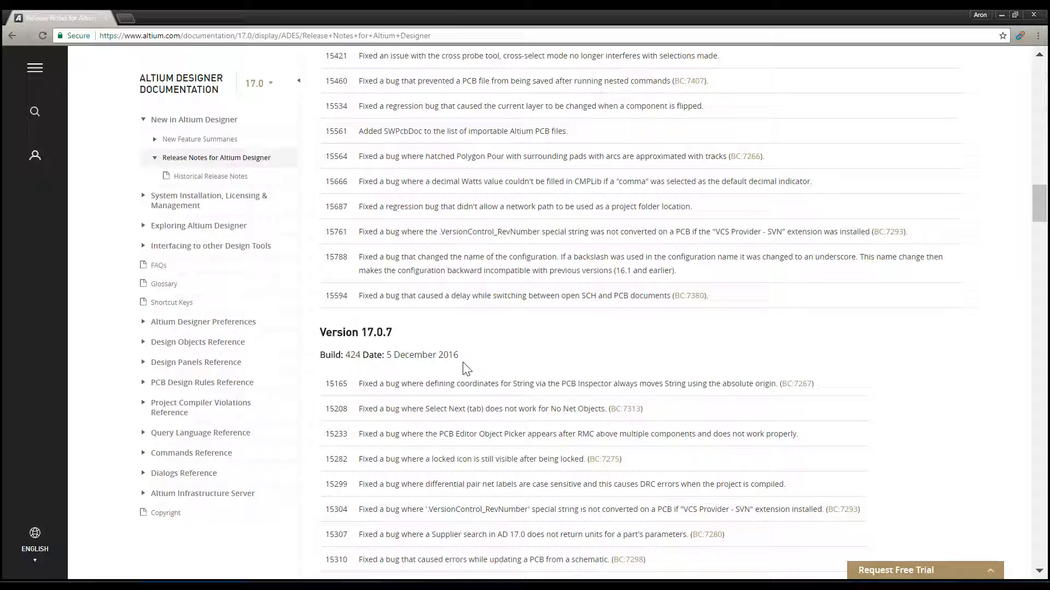
drag(419, 355, 460, 355)
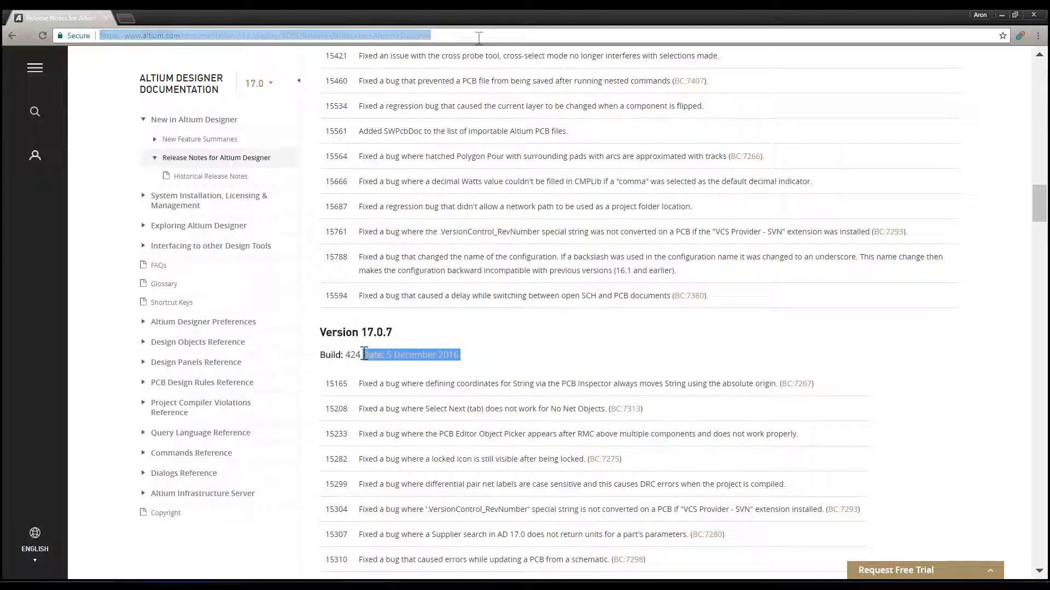
Go to altium.com, sign in to the account, and open Products > Downloads.
text(altium.com)
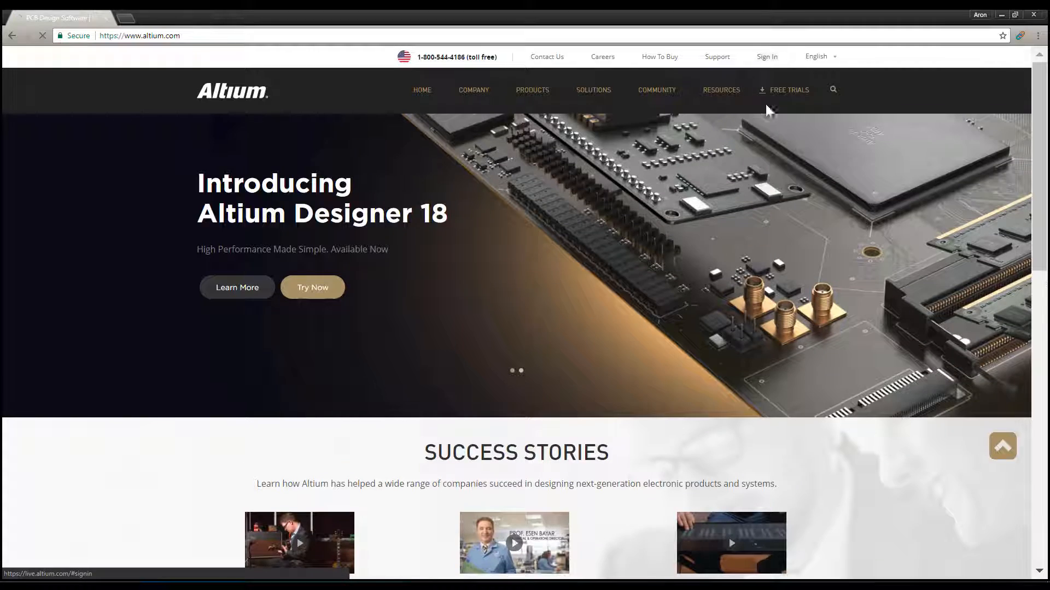
click(767, 57)
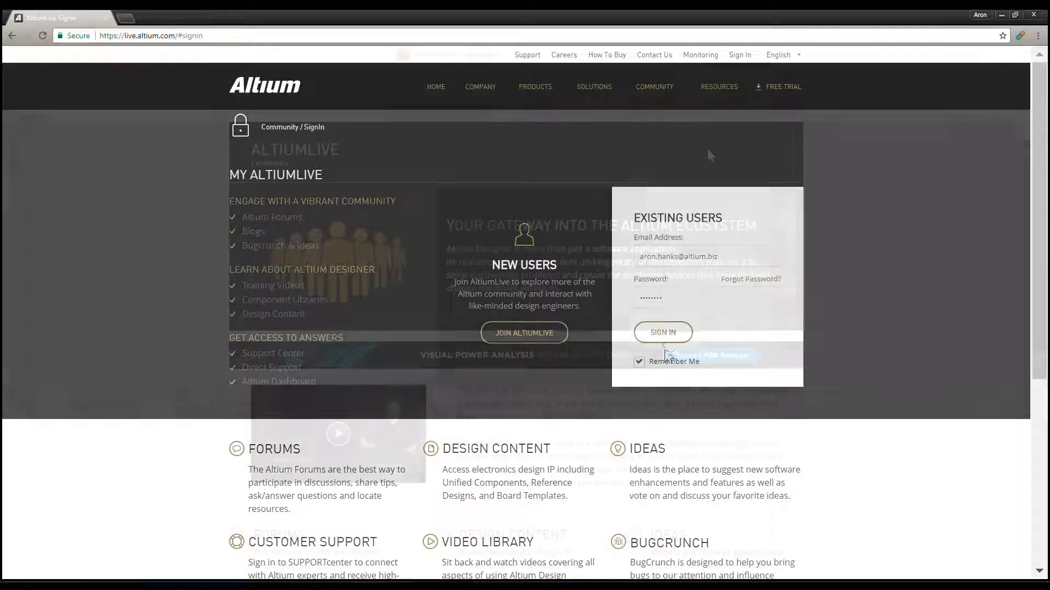
click(662, 333)
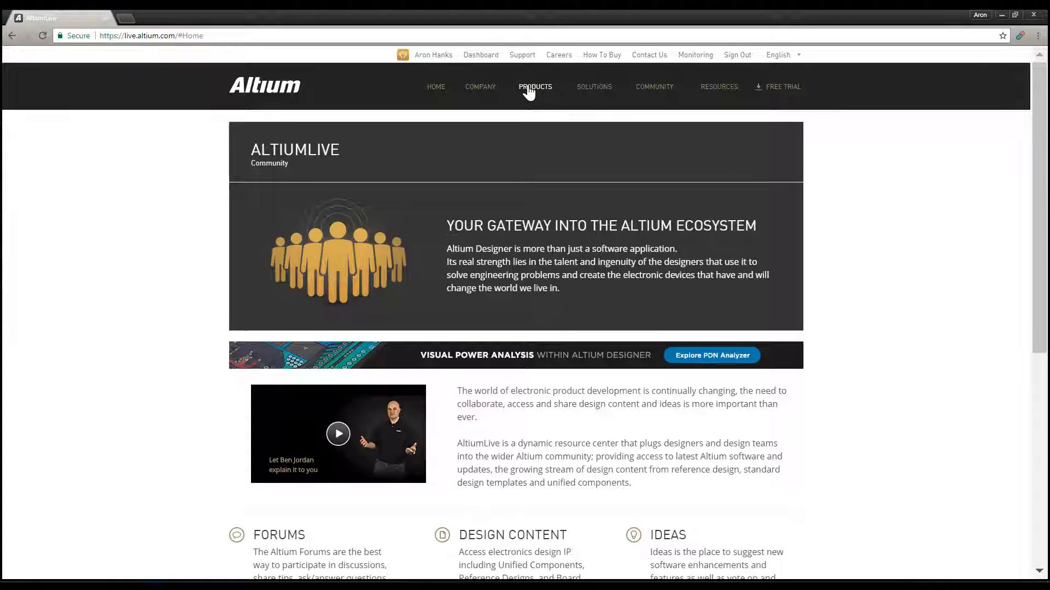
click(535, 86)
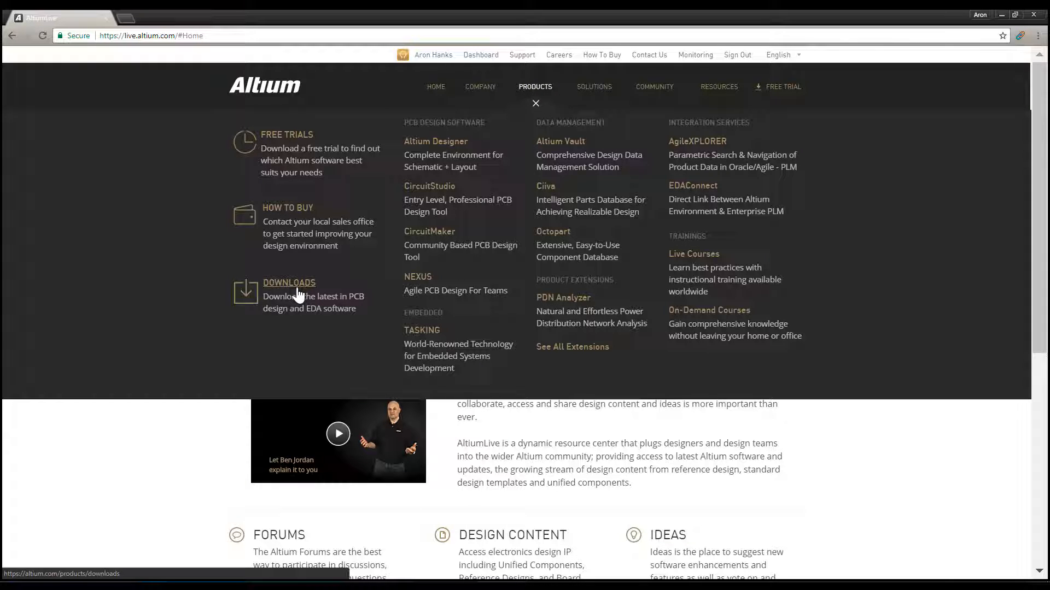
click(289, 282)
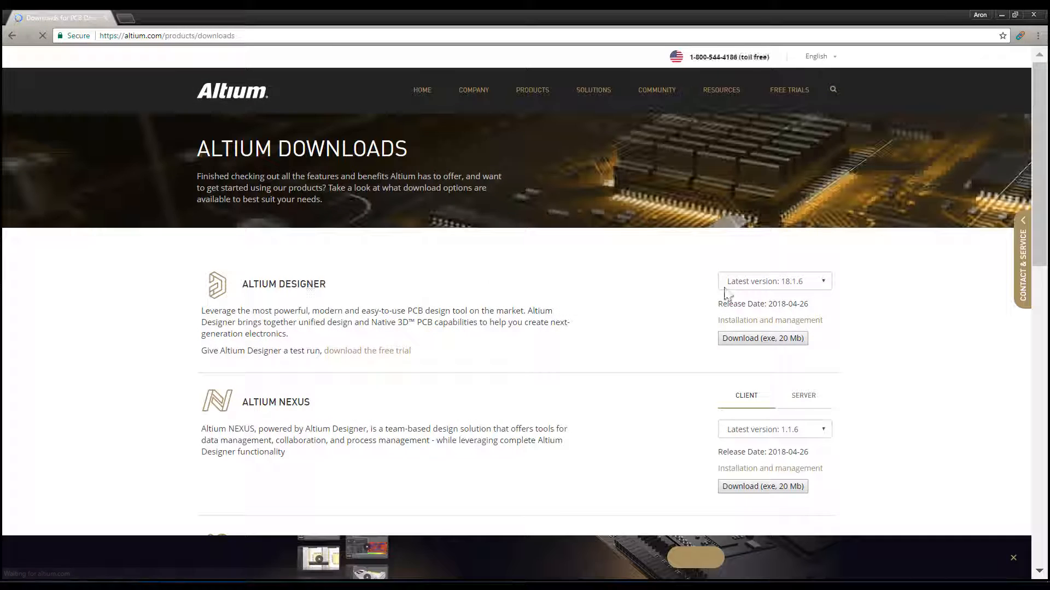
Select Altium Designer version 17.0.7 and download its 10.4 MB installer.
click(775, 281)
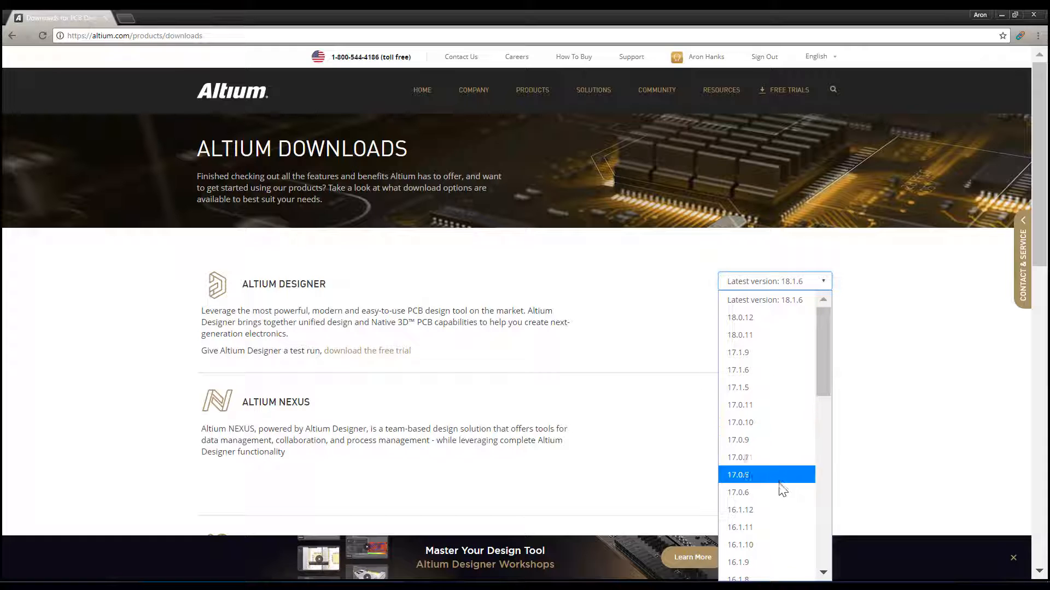
click(738, 475)
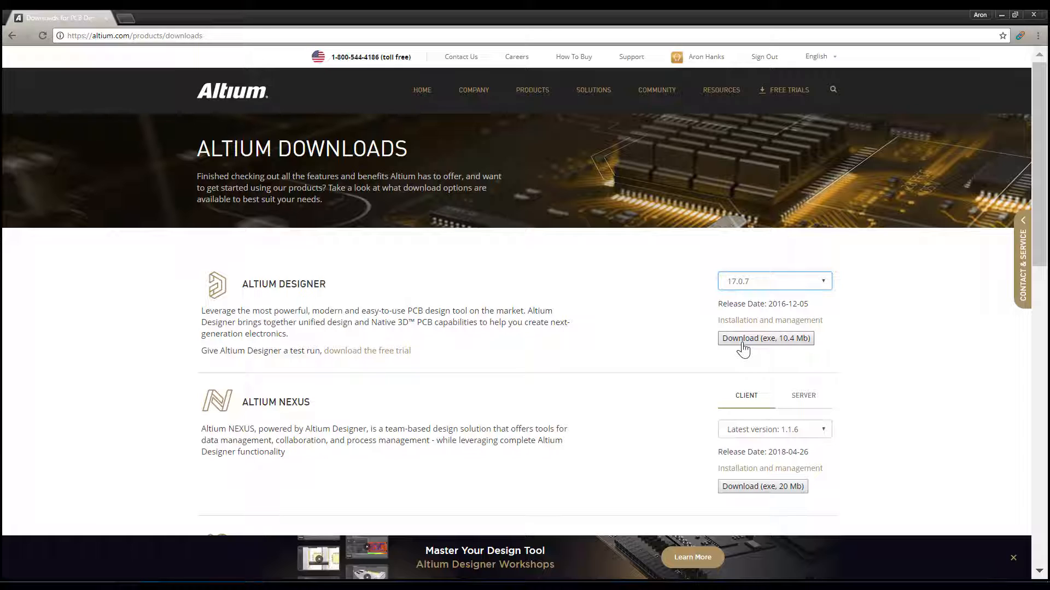
click(765, 338)
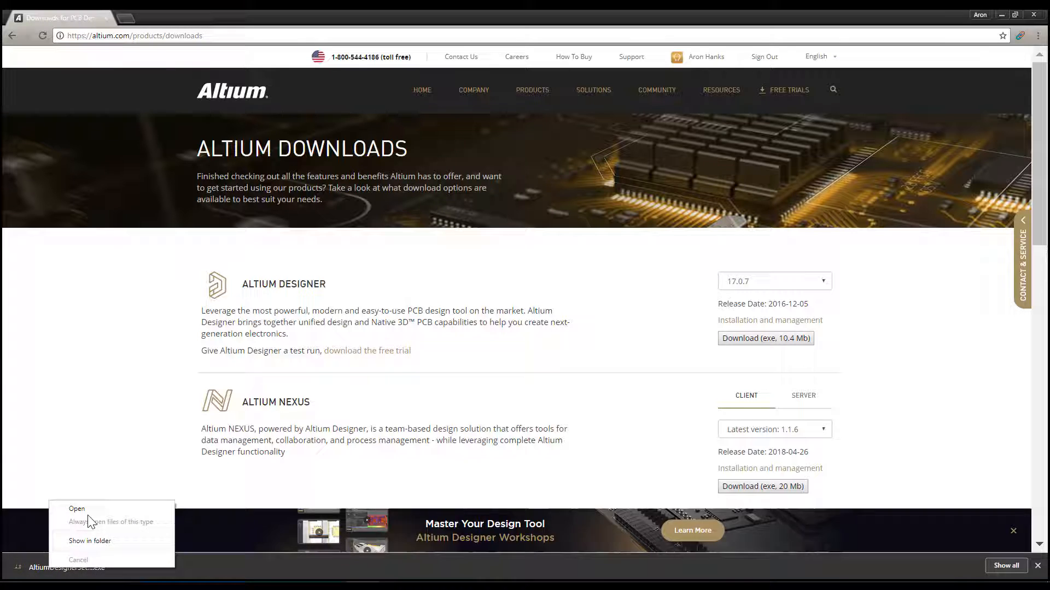
Launch the 17.0.7 installer, accept the agreement, keep default features and start installing.
click(77, 509)
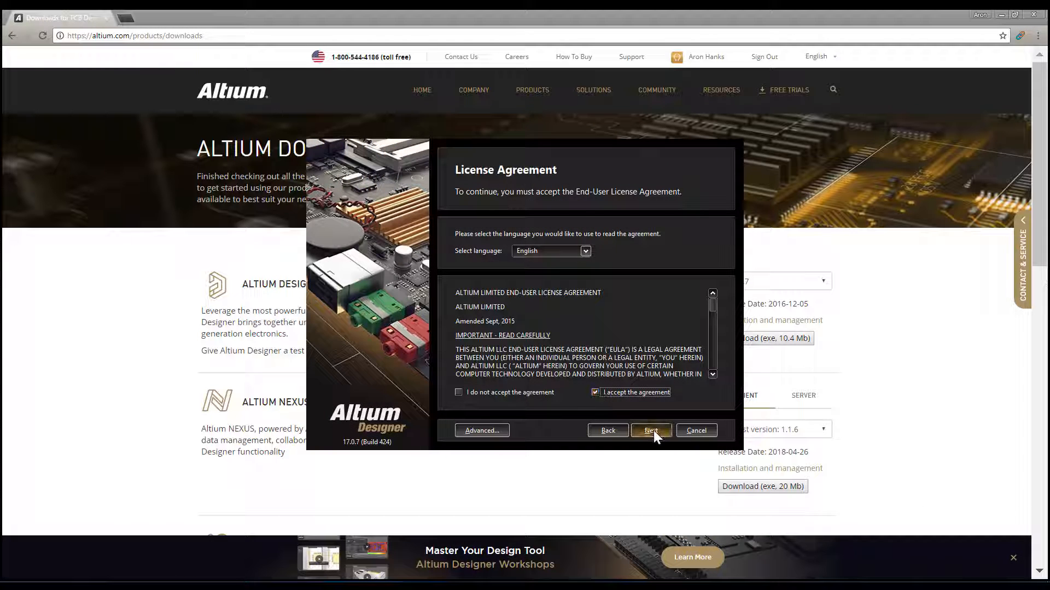
click(652, 431)
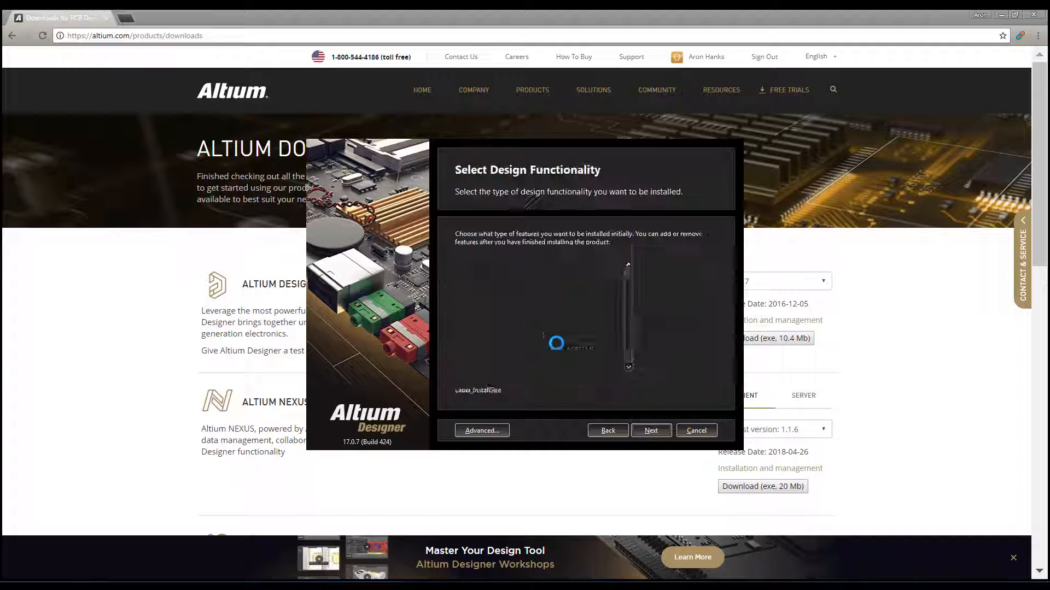
click(651, 431)
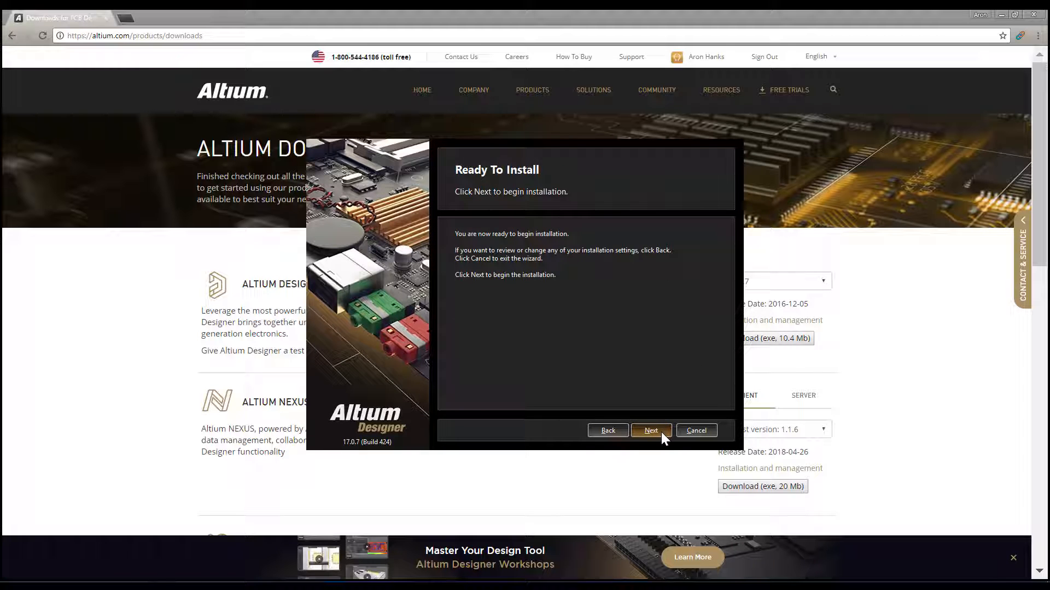
click(651, 430)
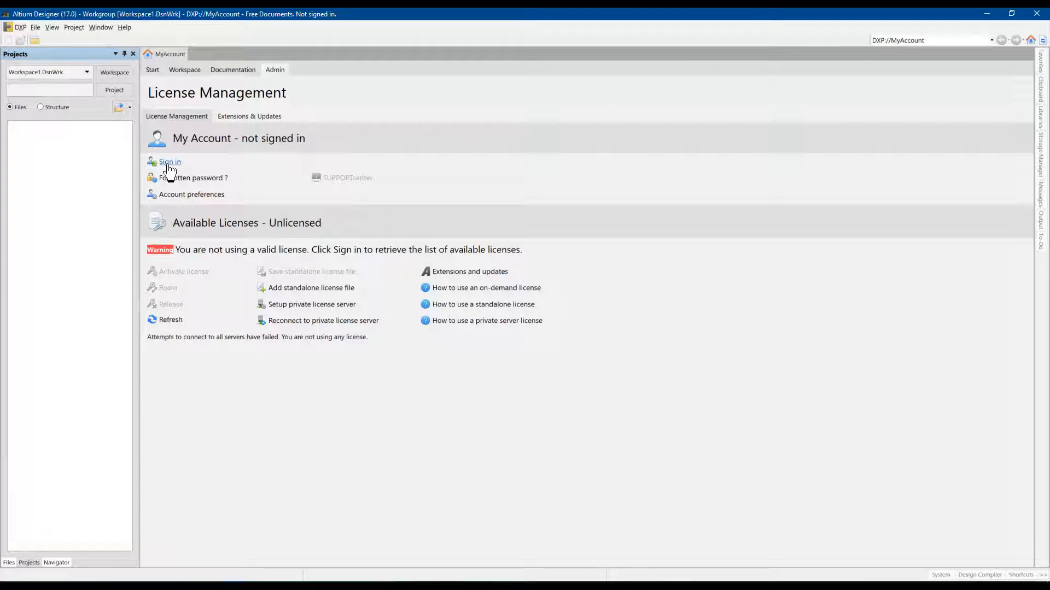
click(170, 161)
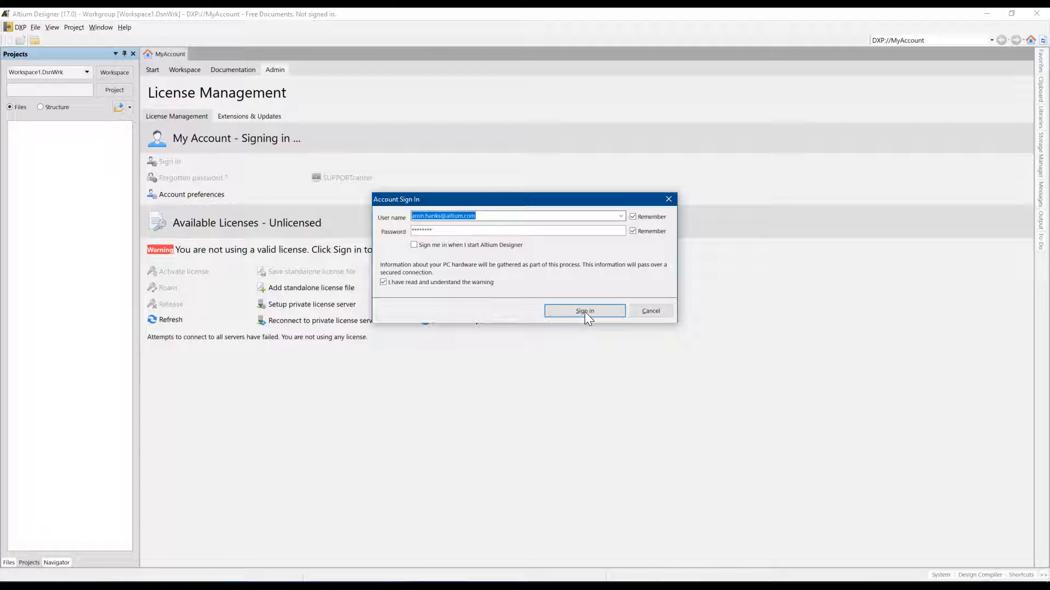
click(584, 311)
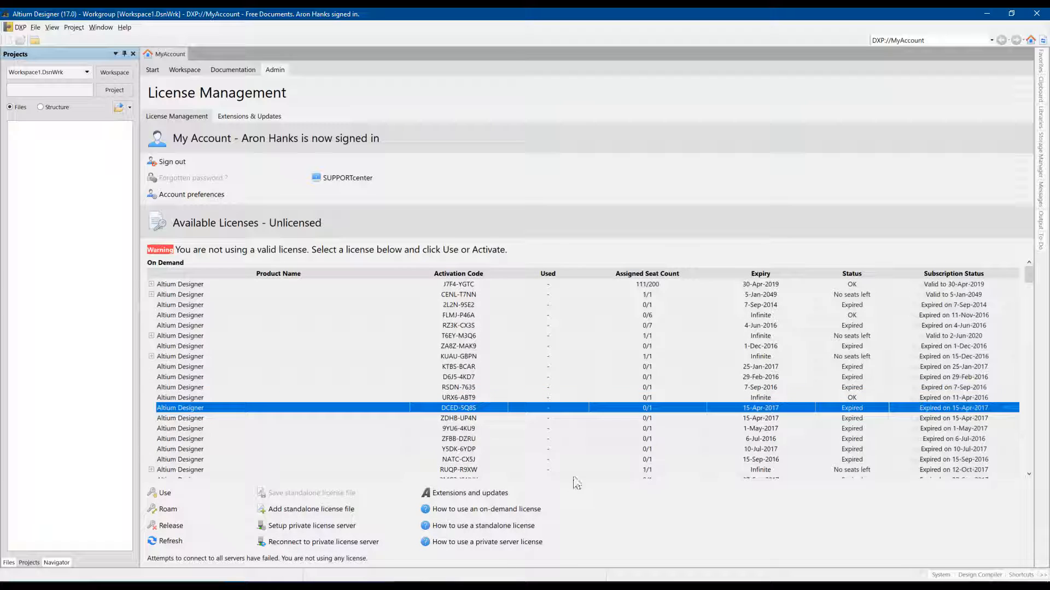
click(459, 356)
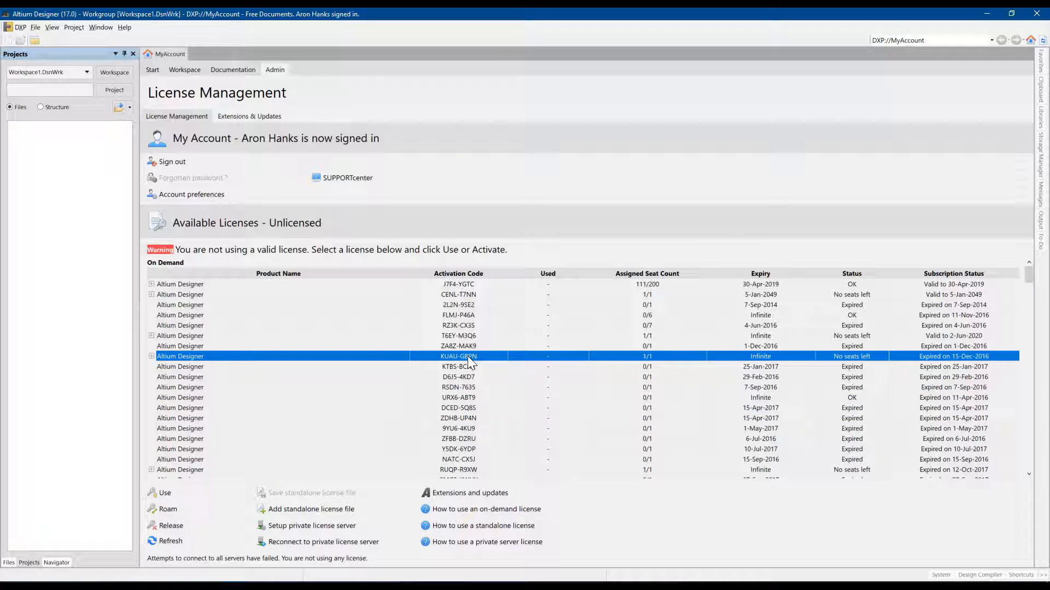
mouse_move(545, 472)
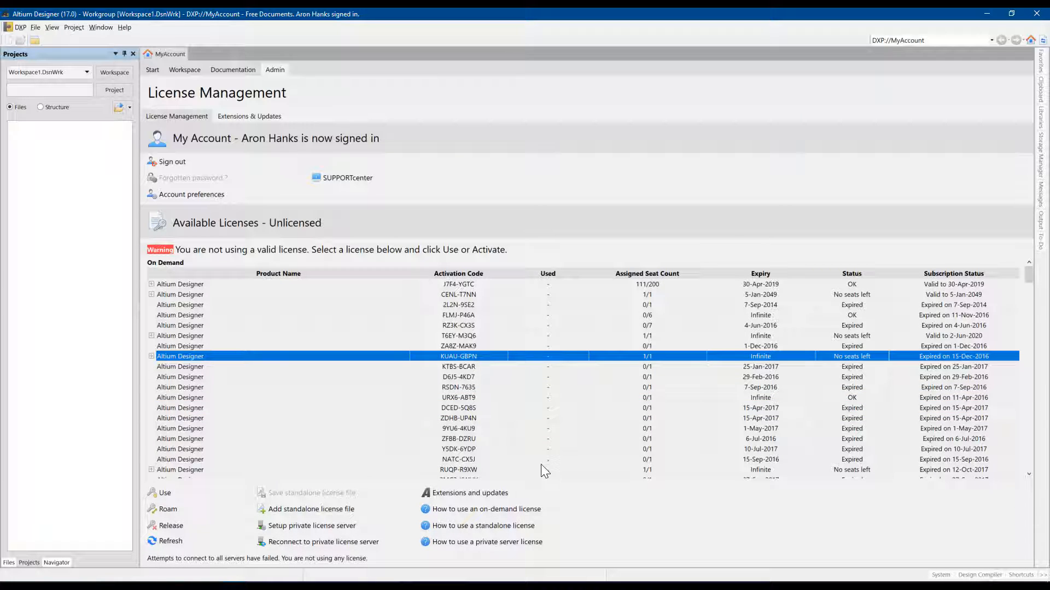
click(164, 492)
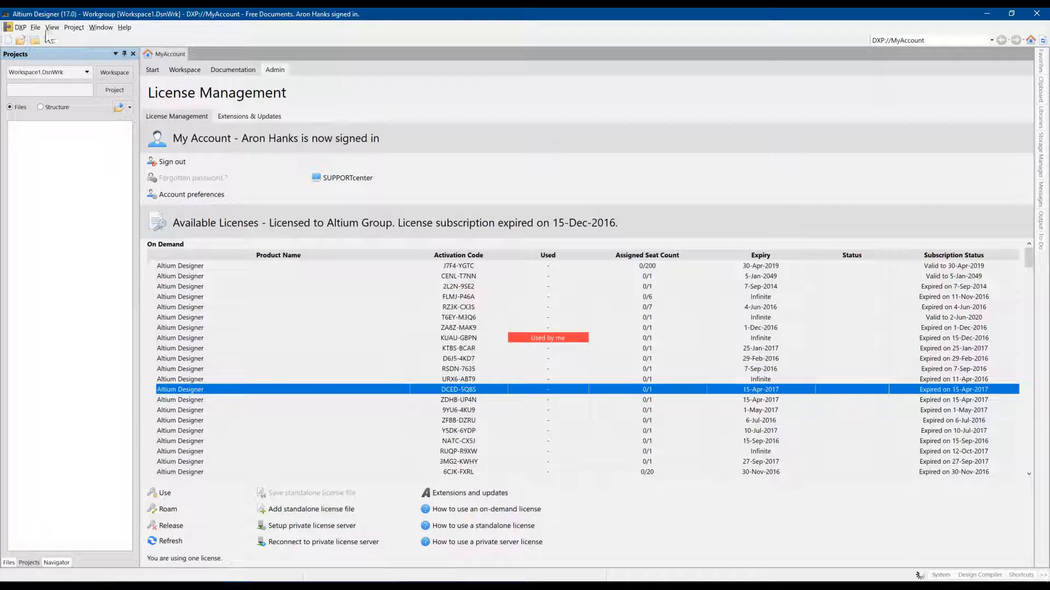
Open Help > About to confirm version 17.0.7 (Build 424).
click(37, 28)
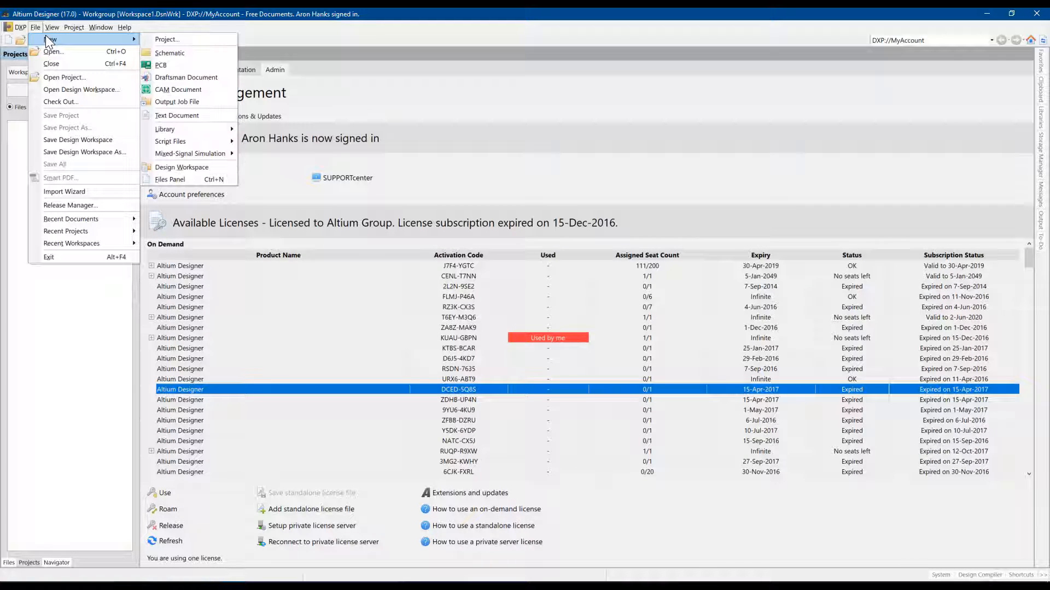
mouse_move(165, 129)
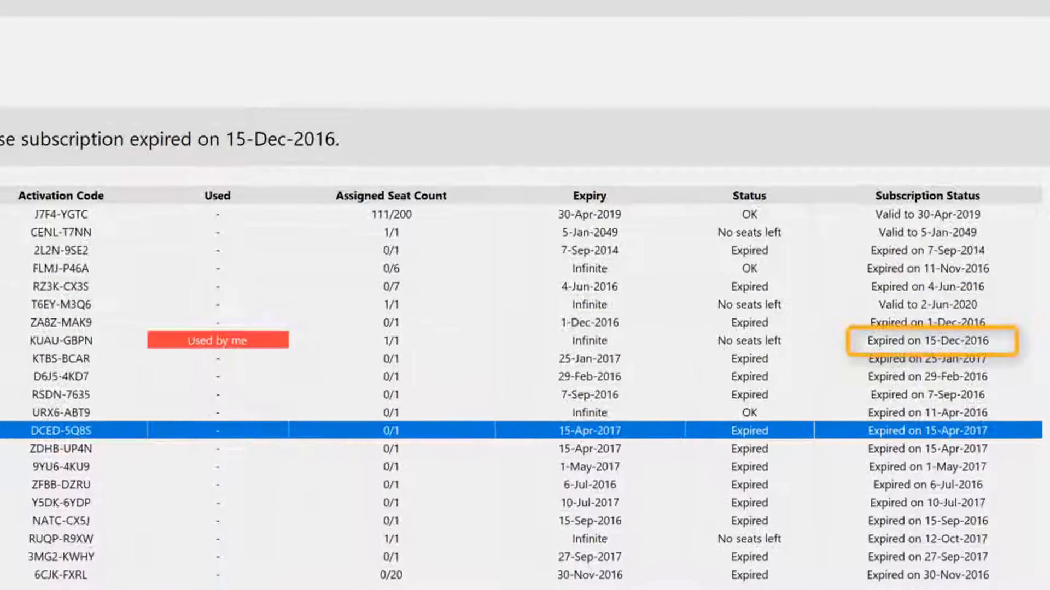
click(123, 27)
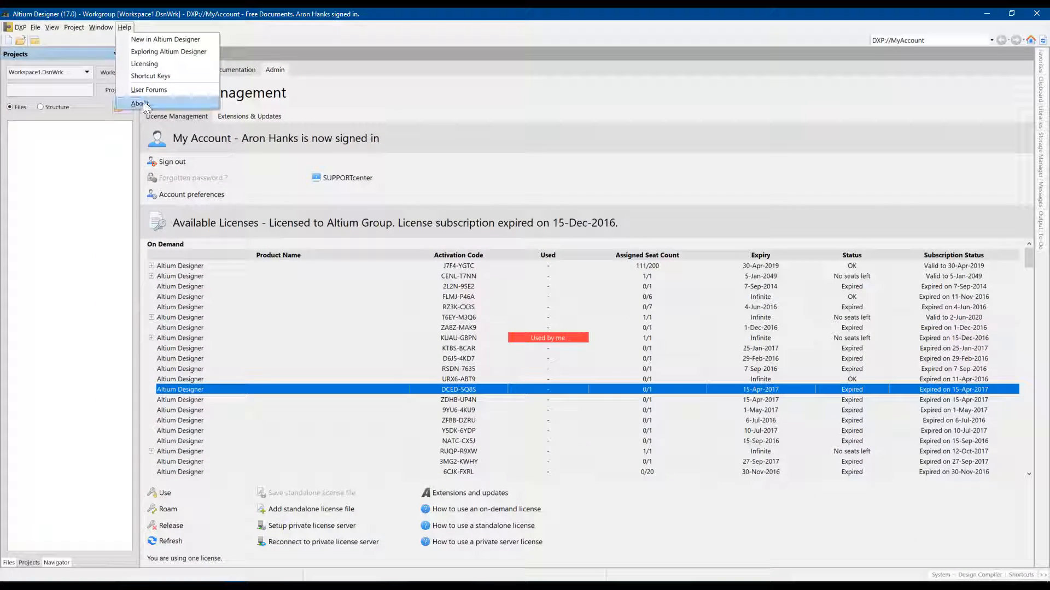
click(139, 104)
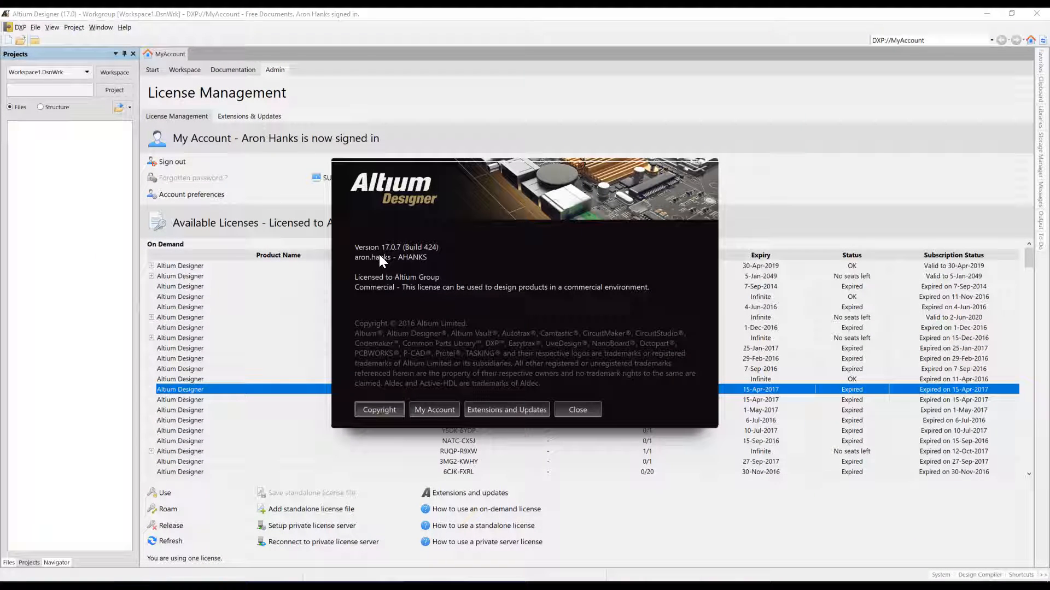